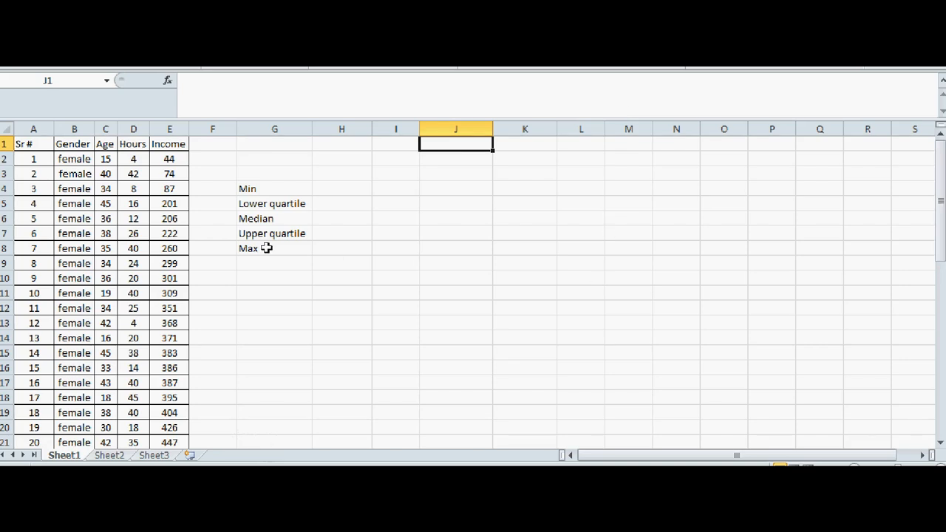
mouse_move(290, 316)
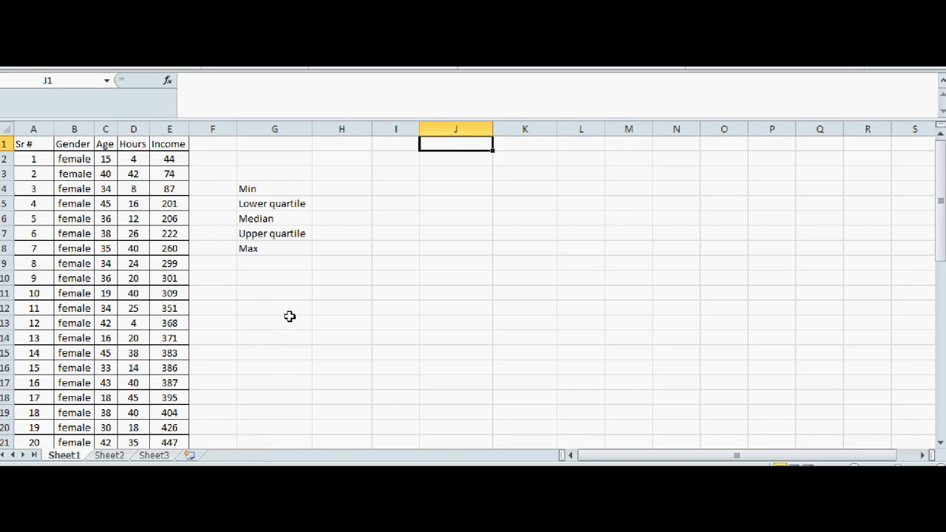
mouse_move(305, 304)
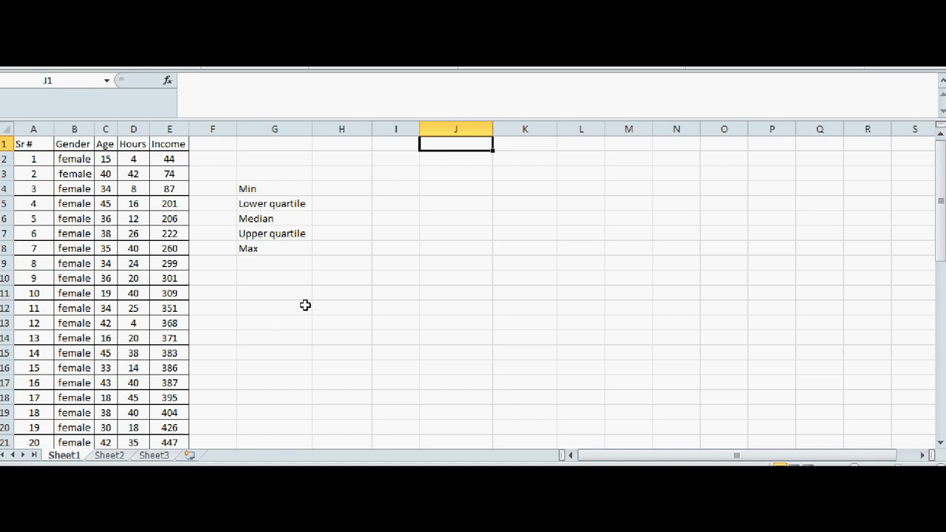
mouse_move(349, 309)
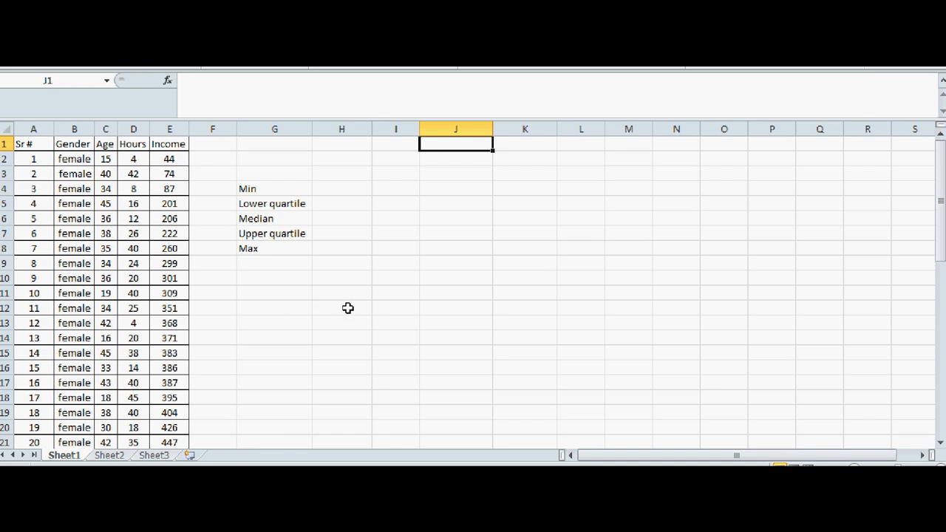
mouse_move(316, 215)
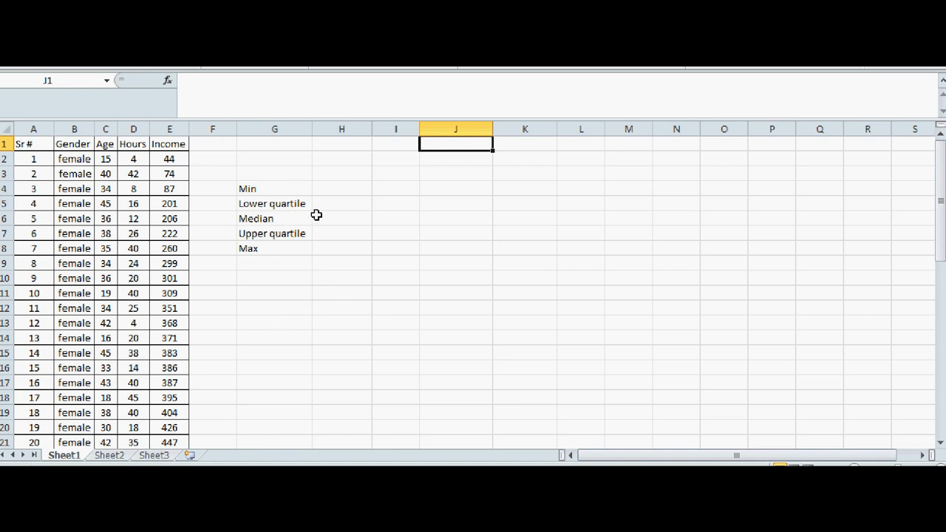
mouse_move(323, 249)
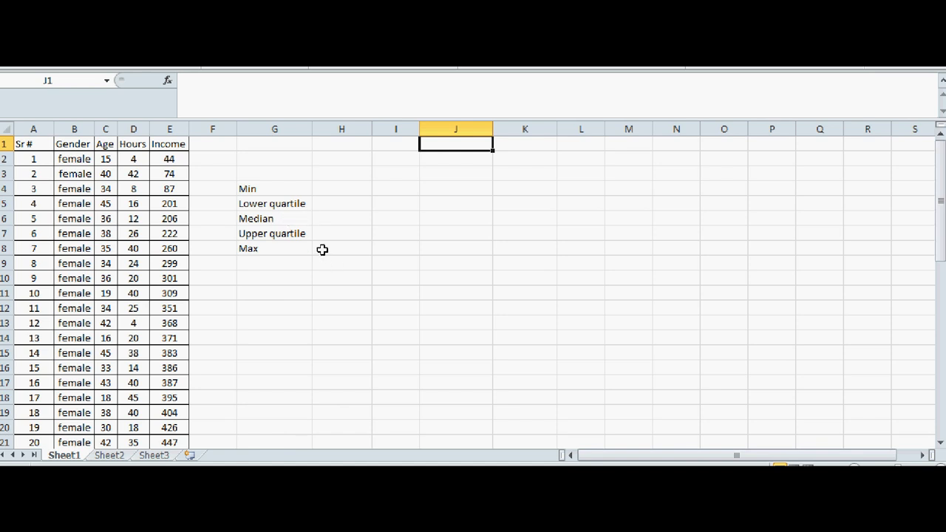
mouse_move(348, 183)
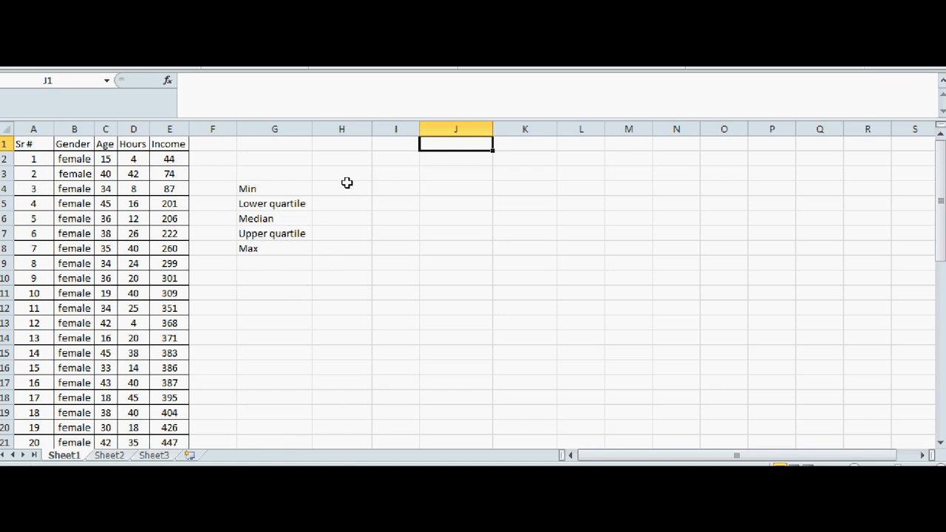
Enter =MIN(E2:E51) in H4, returning the minimum income 44.
click(342, 189)
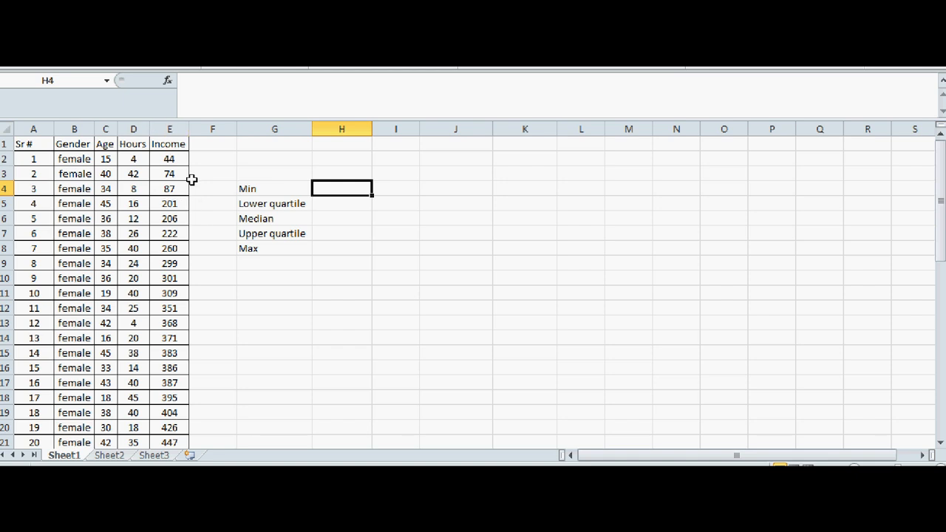
mouse_move(199, 184)
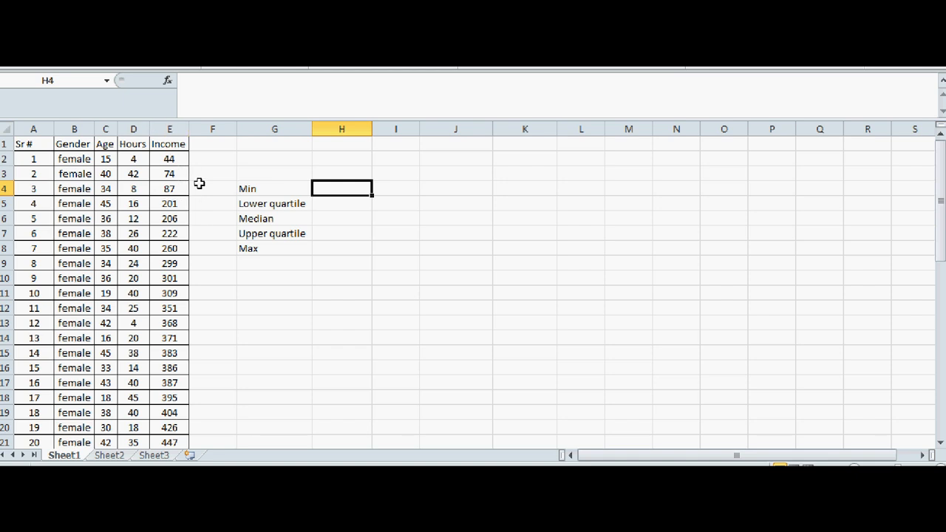
scroll(down, 3)
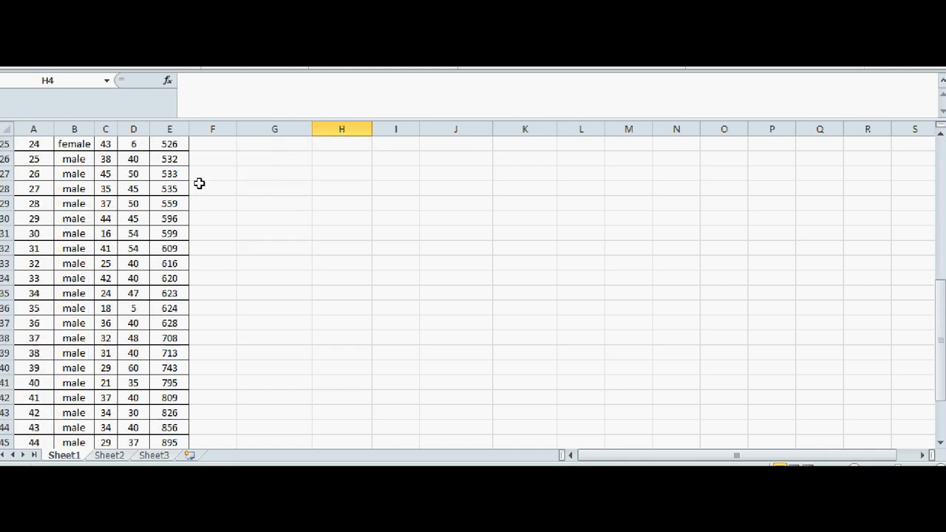
scroll(up, 3)
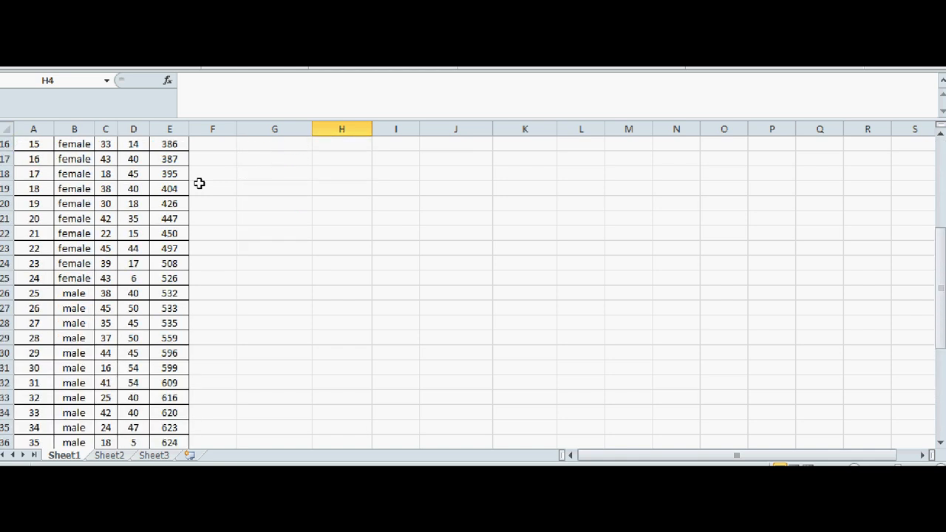
scroll(up, 3)
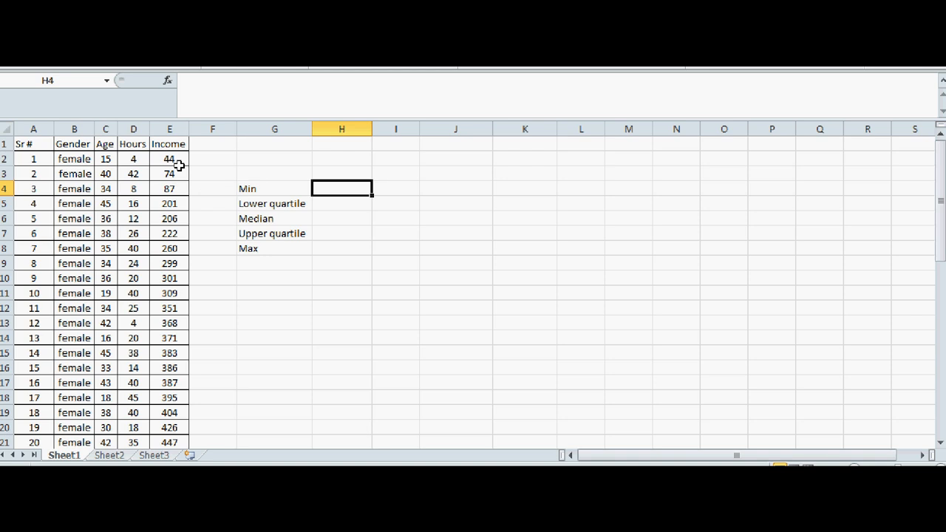
scroll(down, 3)
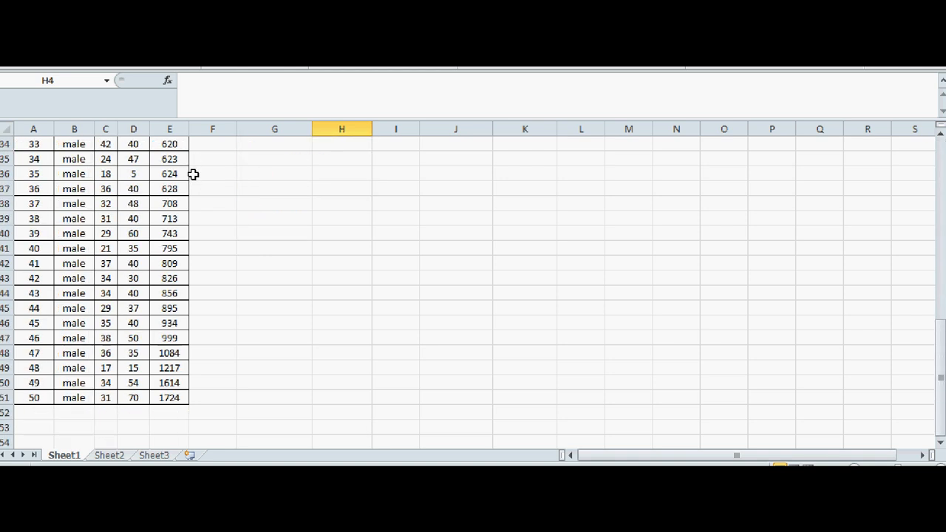
scroll(down, 3)
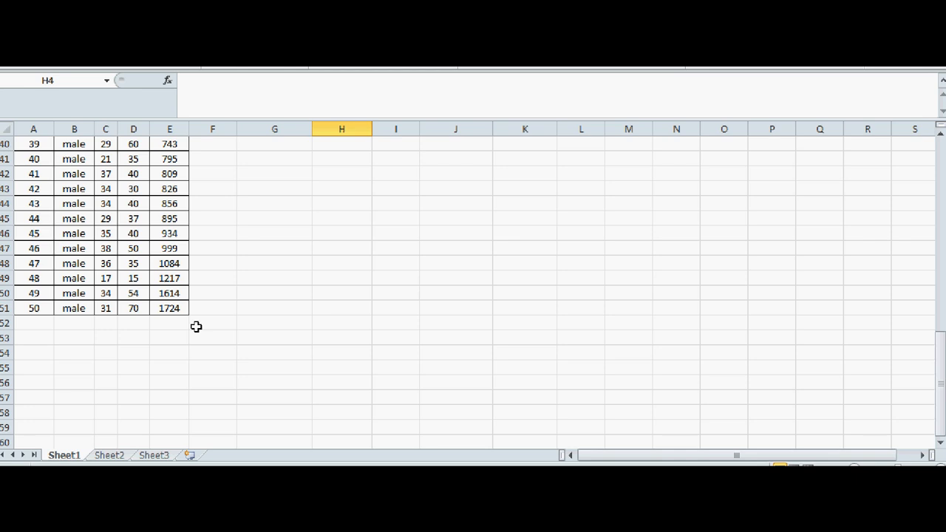
mouse_move(181, 323)
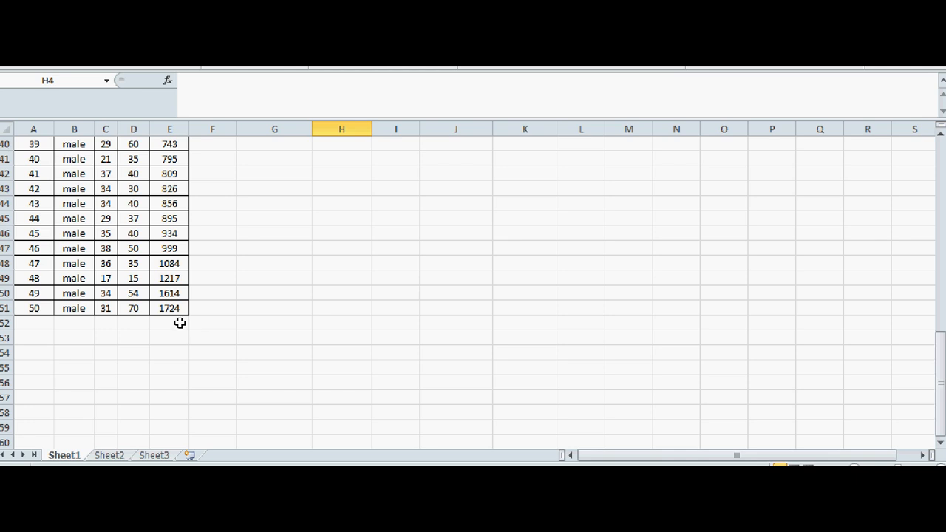
scroll(up, 3)
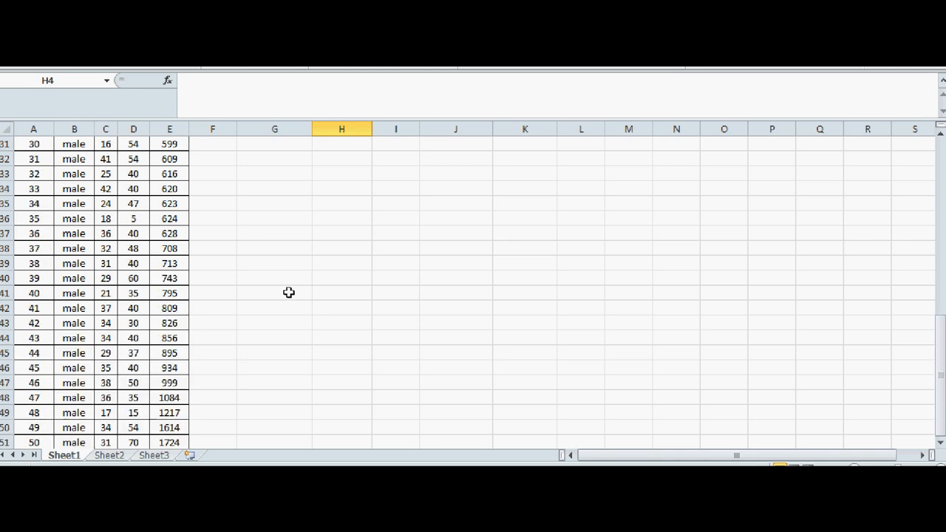
scroll(up, 3)
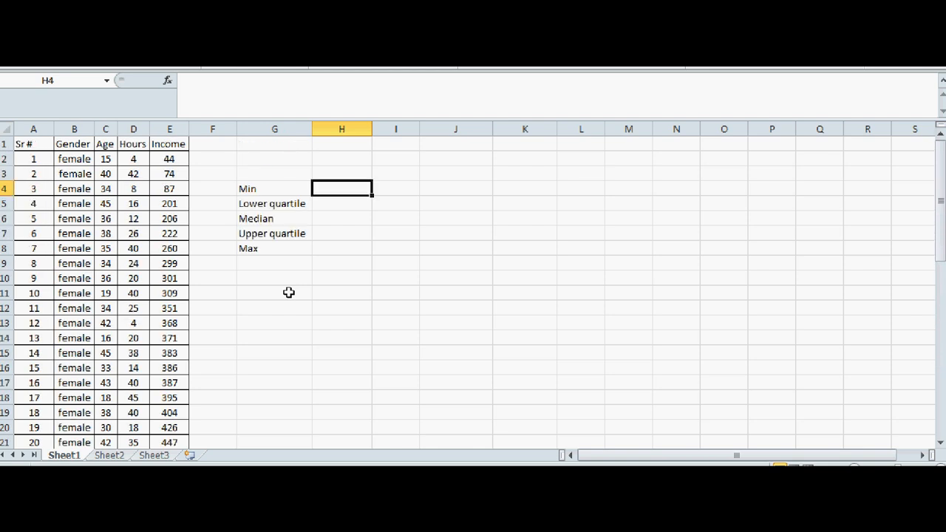
scroll(down, 3)
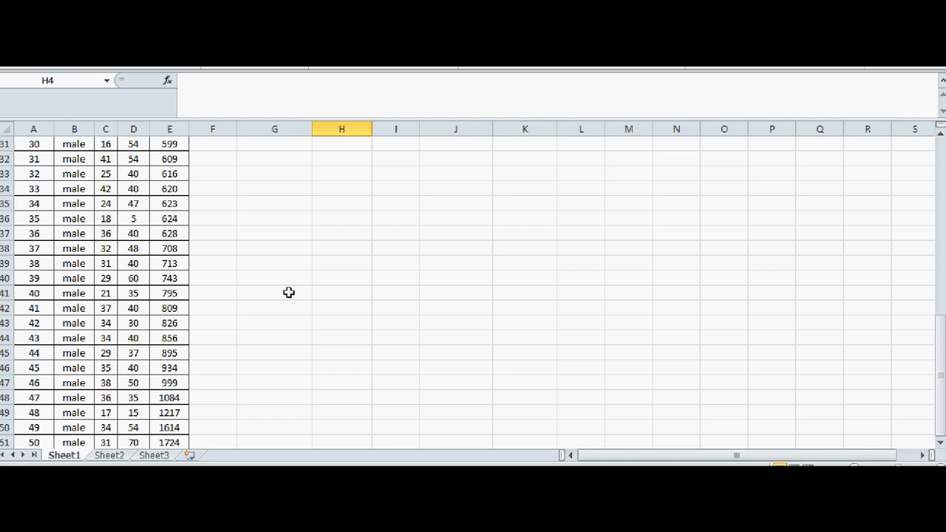
scroll(up, 3)
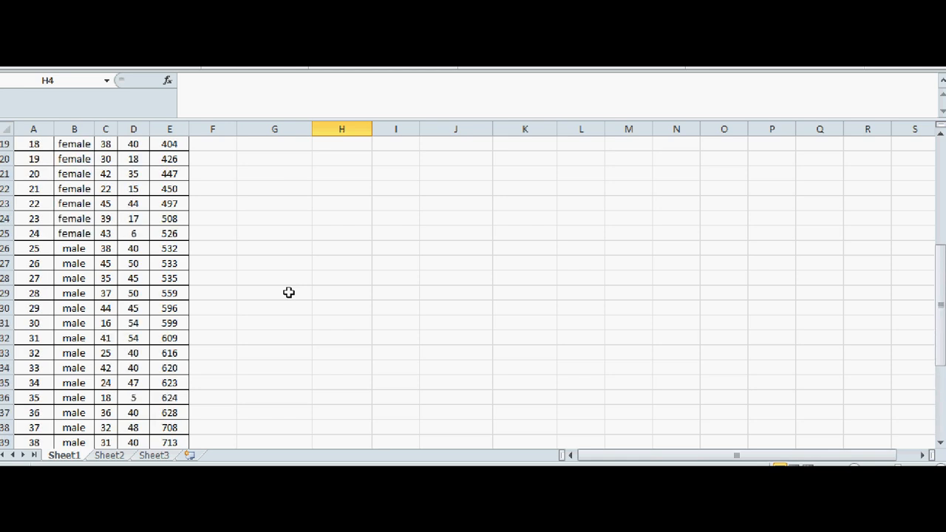
mouse_move(186, 272)
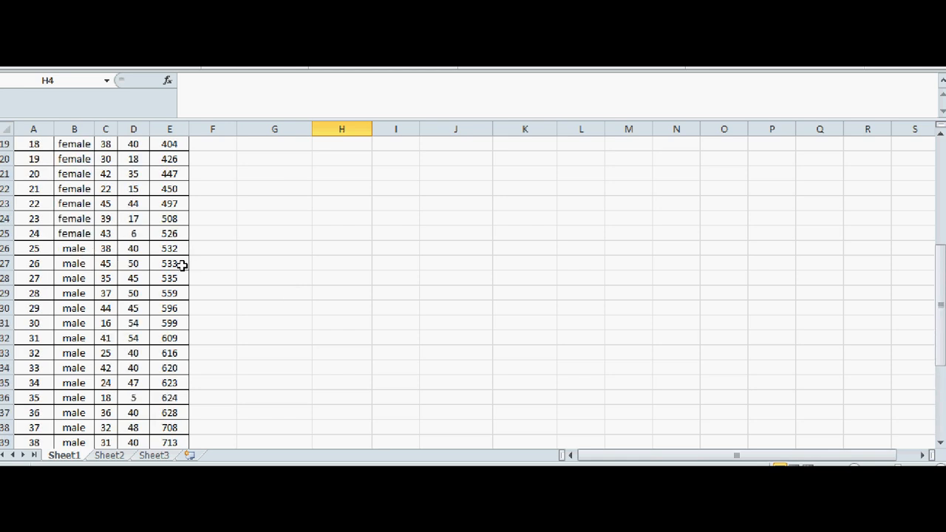
mouse_move(207, 262)
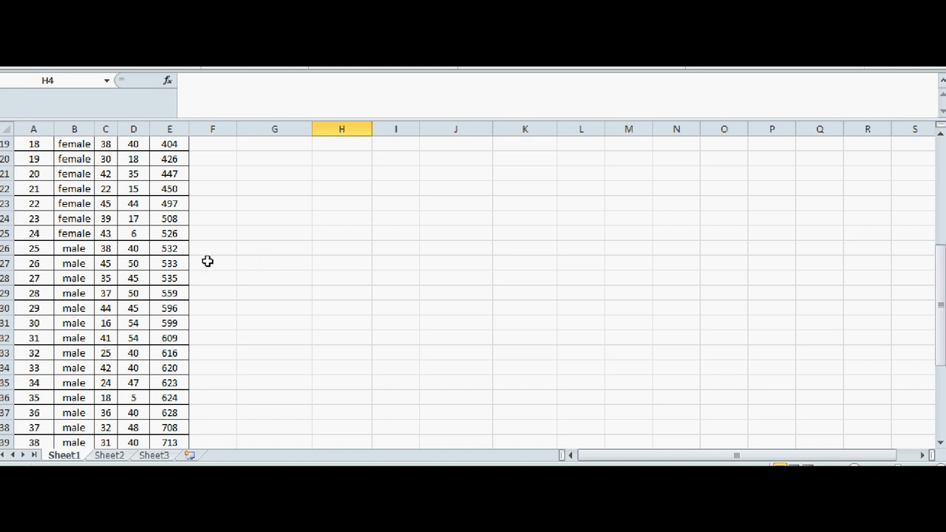
scroll(up, 3)
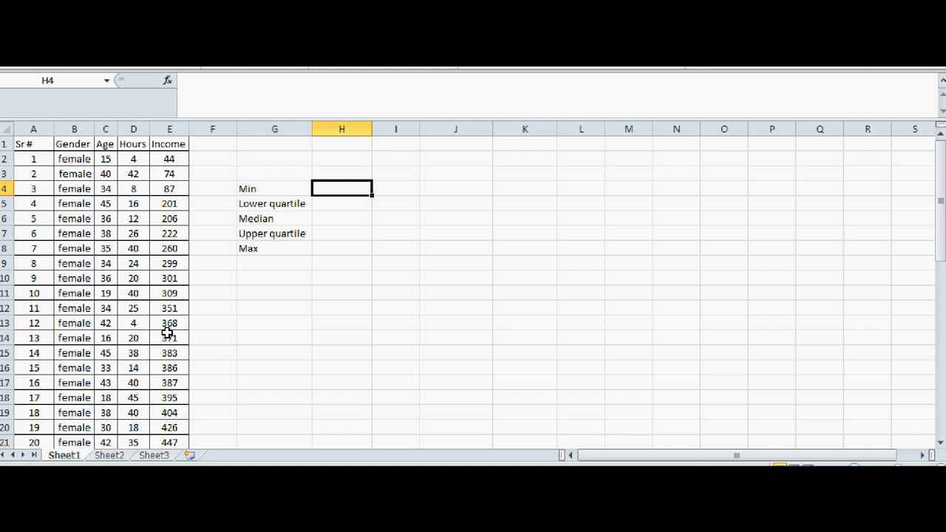
text(=)
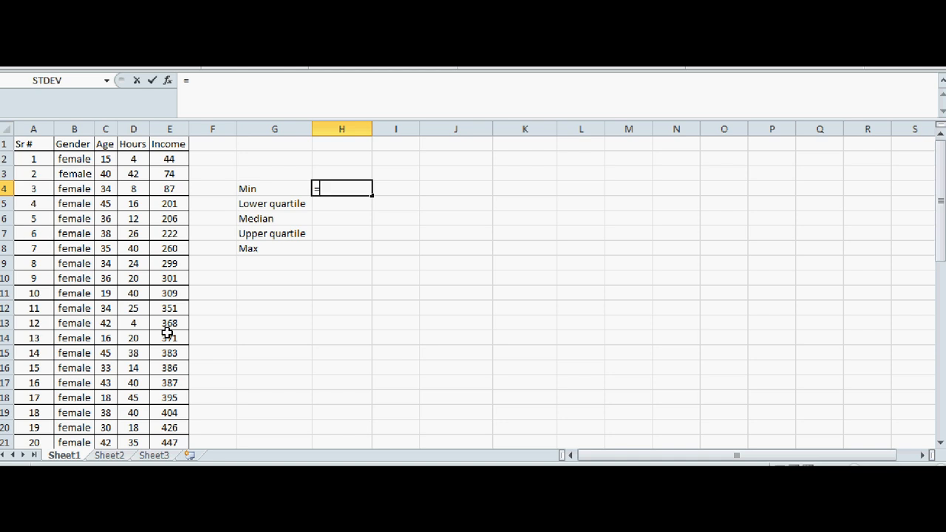
text(min(E2:E46)
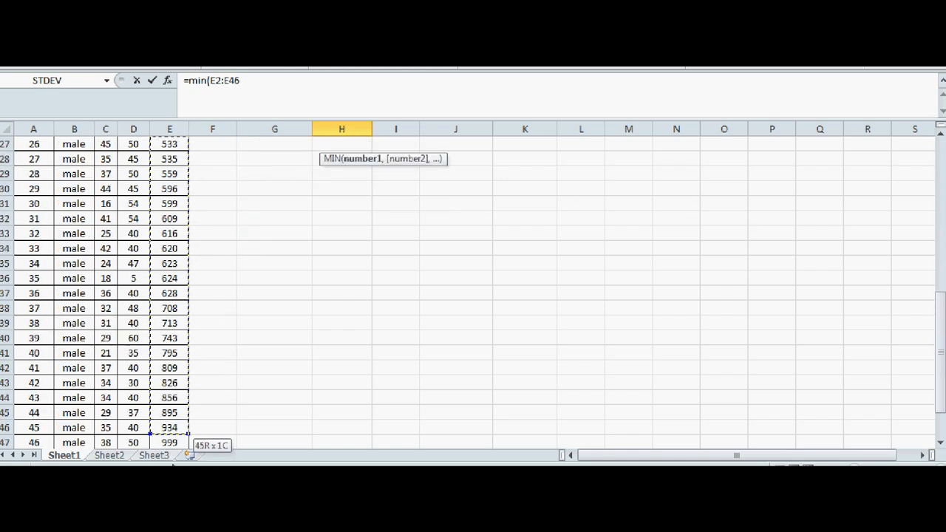
drag(168, 427, 181, 429)
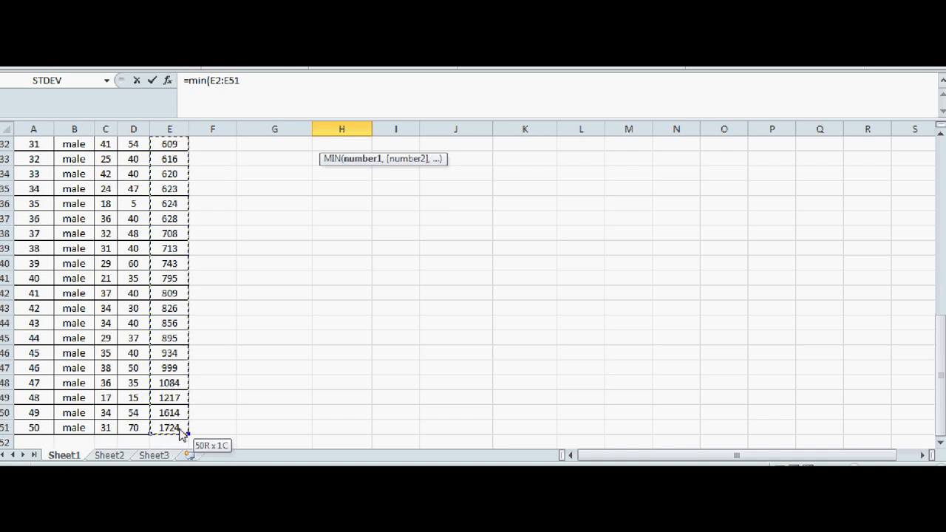
scroll(up, 3)
text())
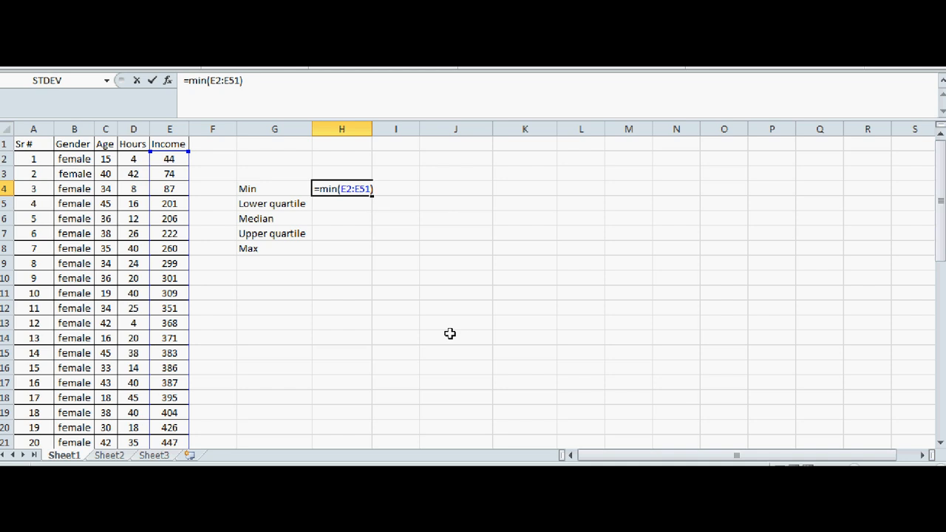
key(Return)
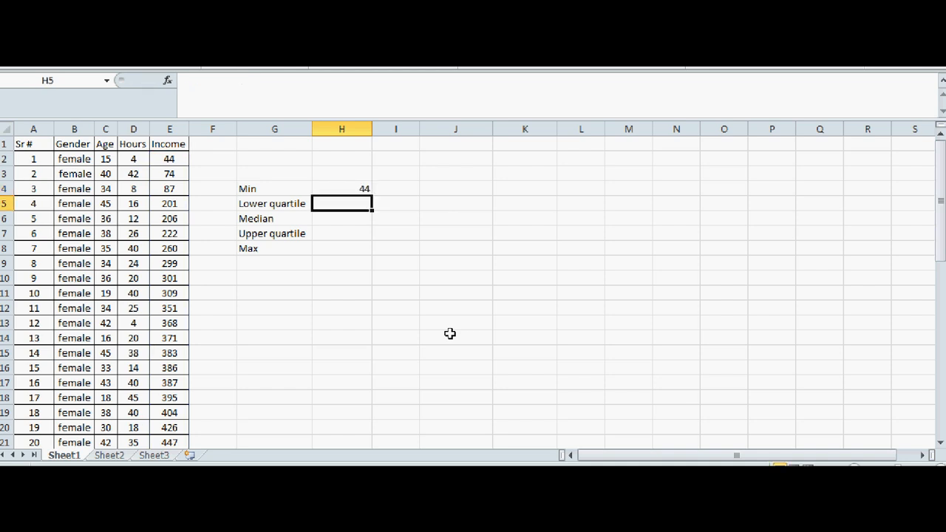
Enter =QUARTILE(E2:E51,1) in H5, returning the lower quartile 374.
text(=)
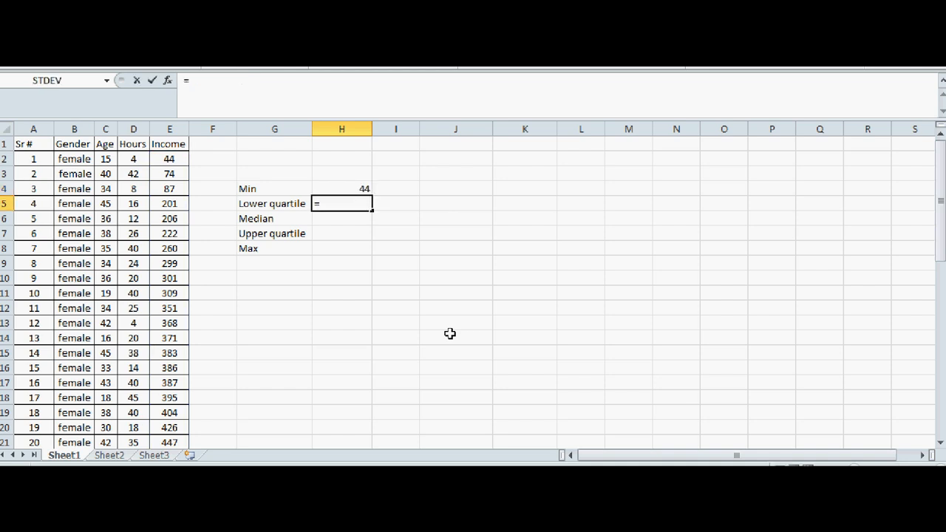
text(=quartile()
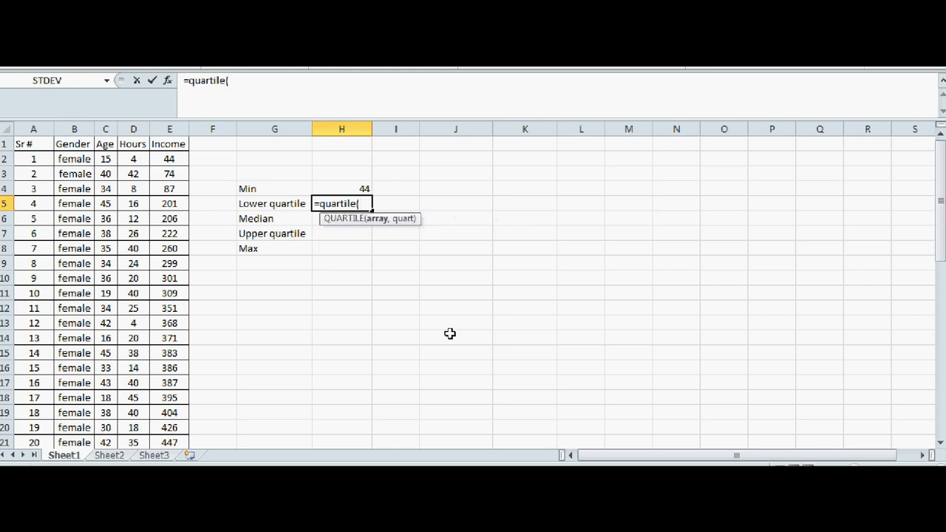
drag(168, 158, 168, 412)
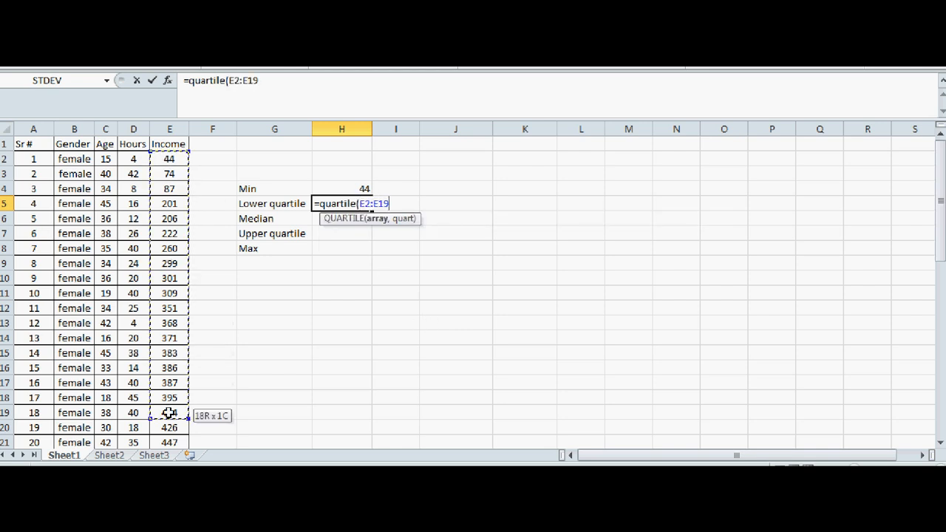
drag(168, 412, 168, 442)
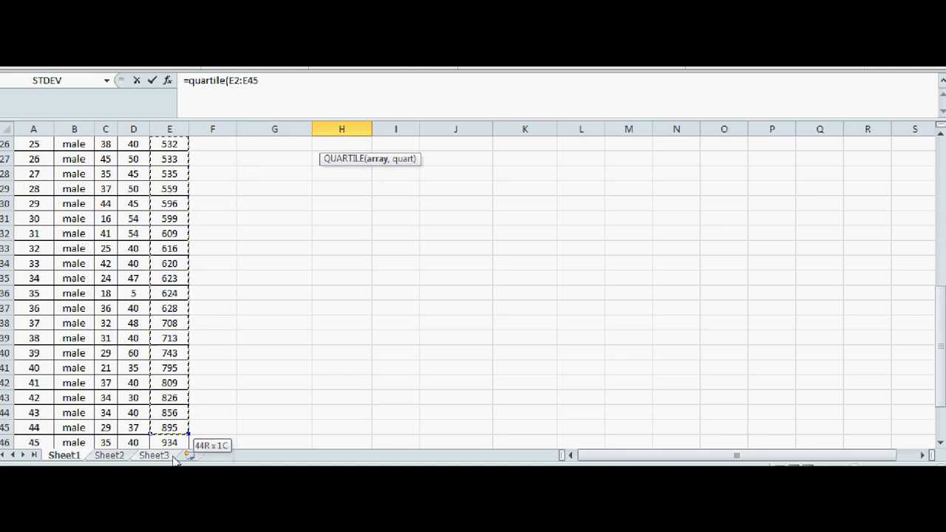
drag(169, 427, 169, 428)
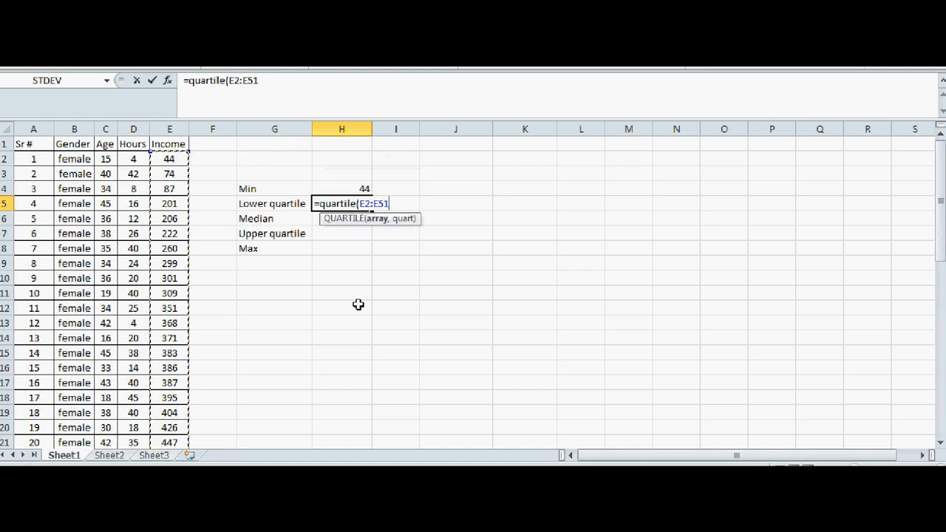
text(,)
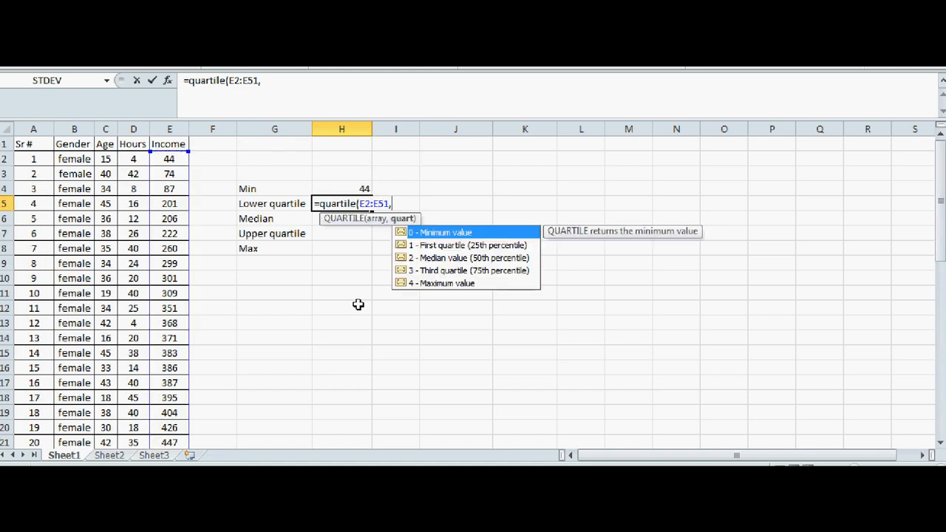
text(1))
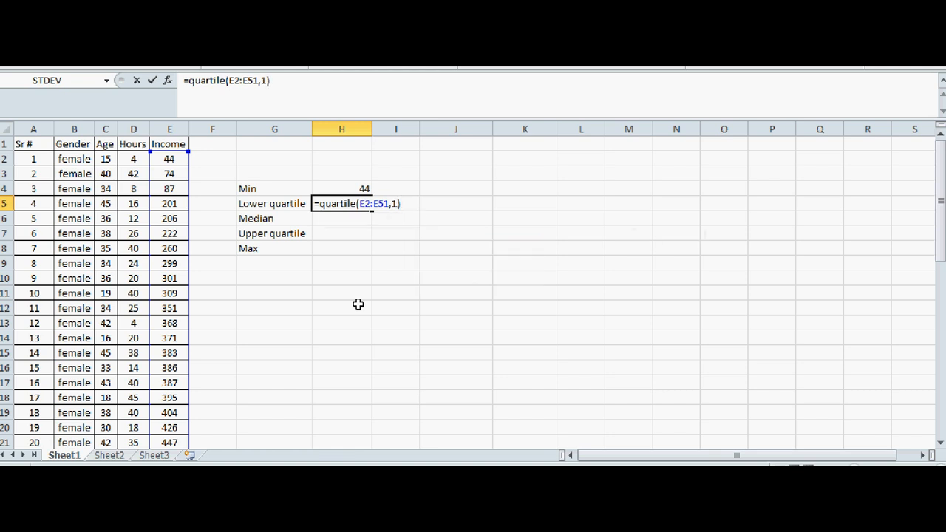
key(Return)
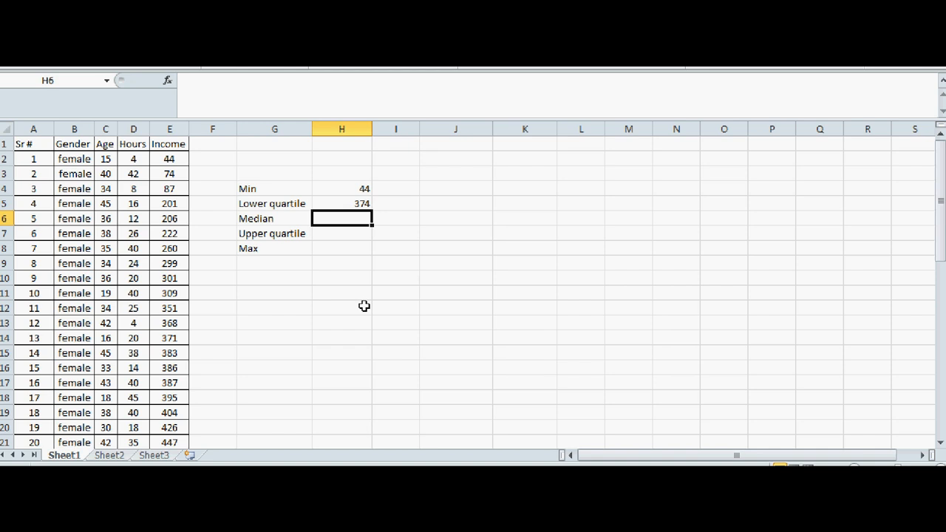
Enter =MEDIAN(E2:E51) in H6, returning the median income 532.5.
text(=)
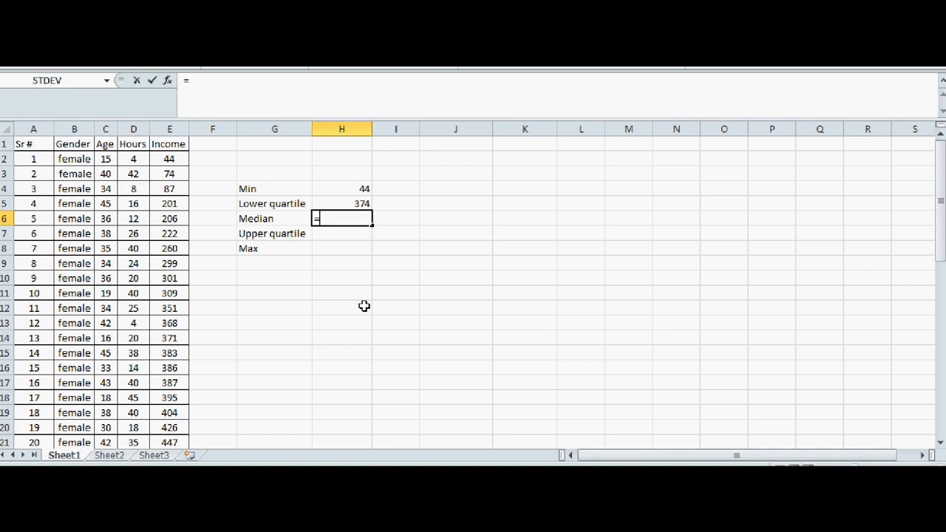
text(medi)
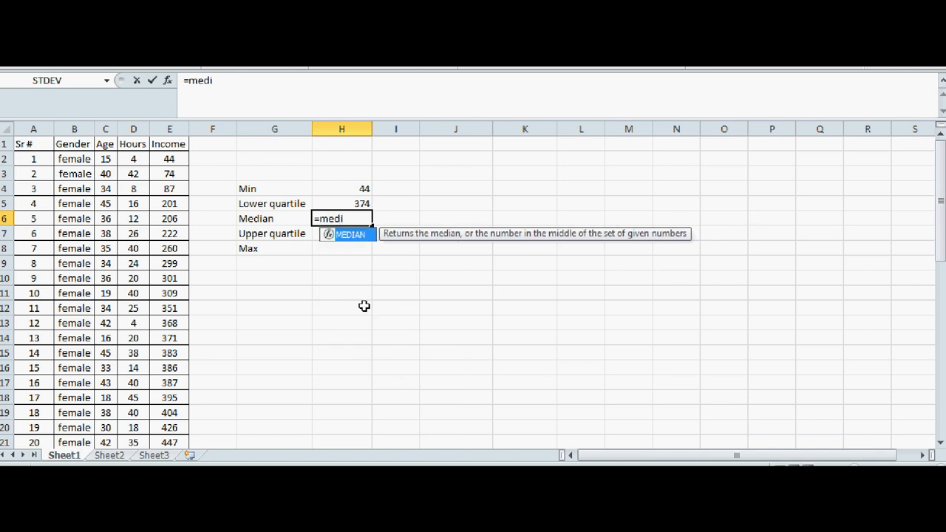
text(an)
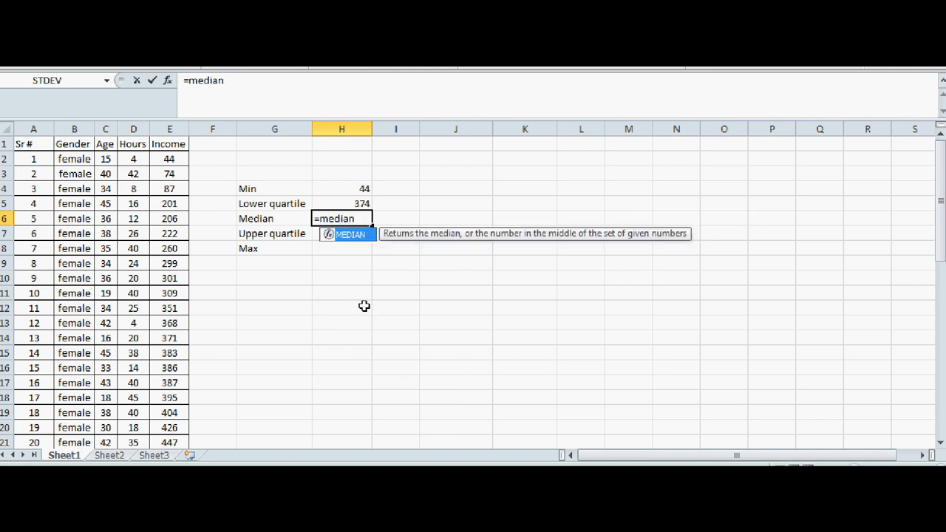
text(()
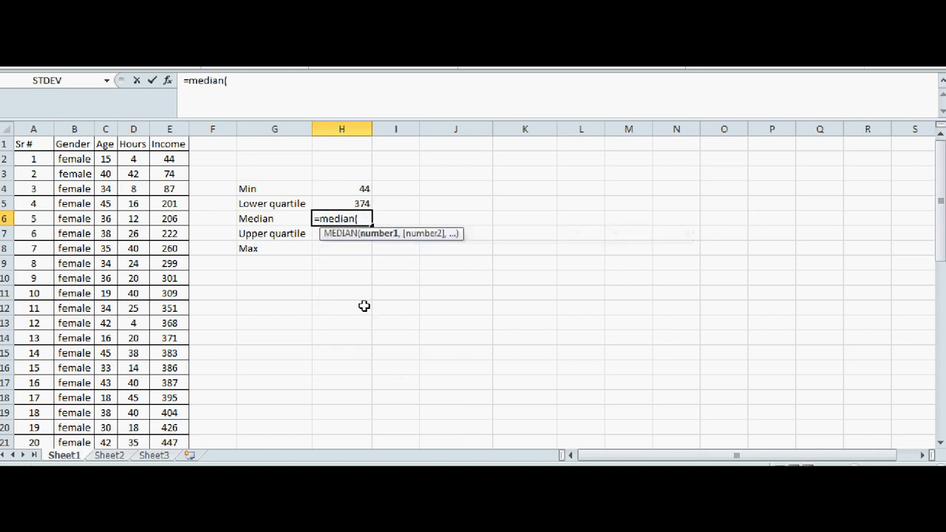
mouse_move(168, 159)
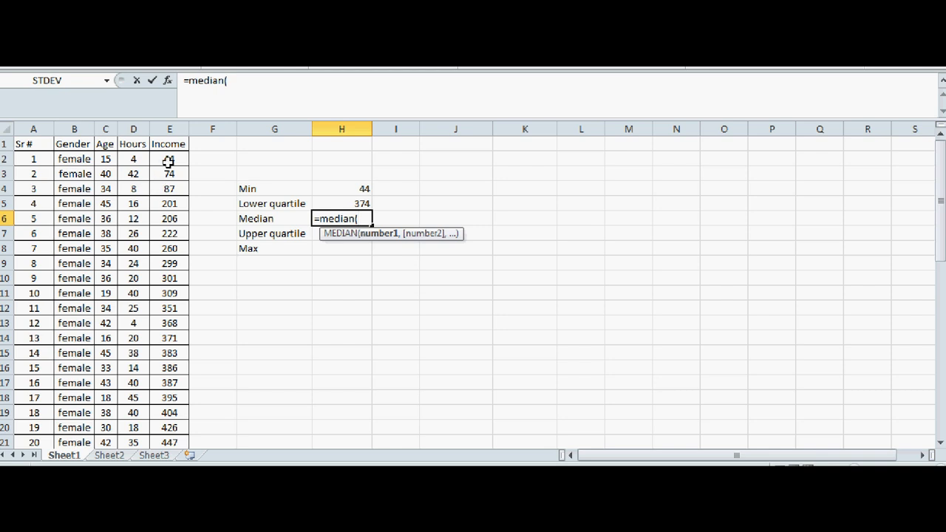
drag(168, 160, 169, 442)
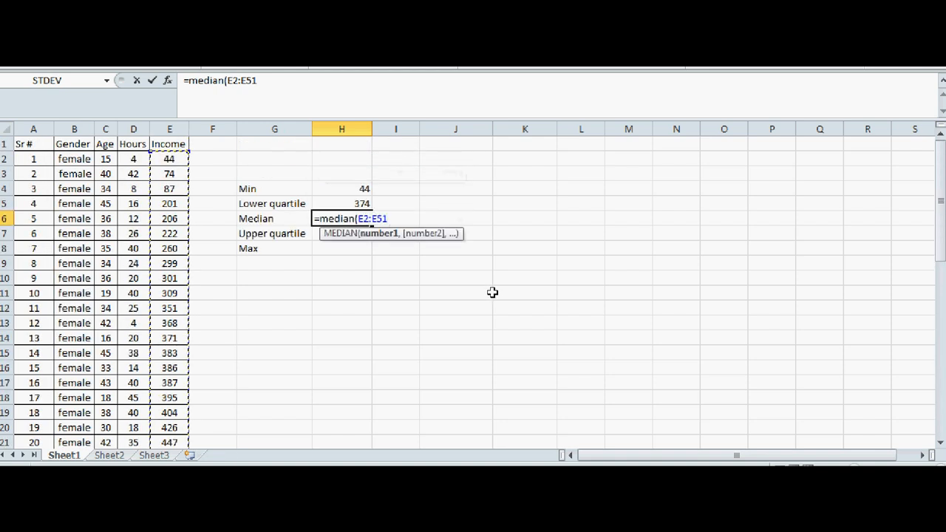
text())
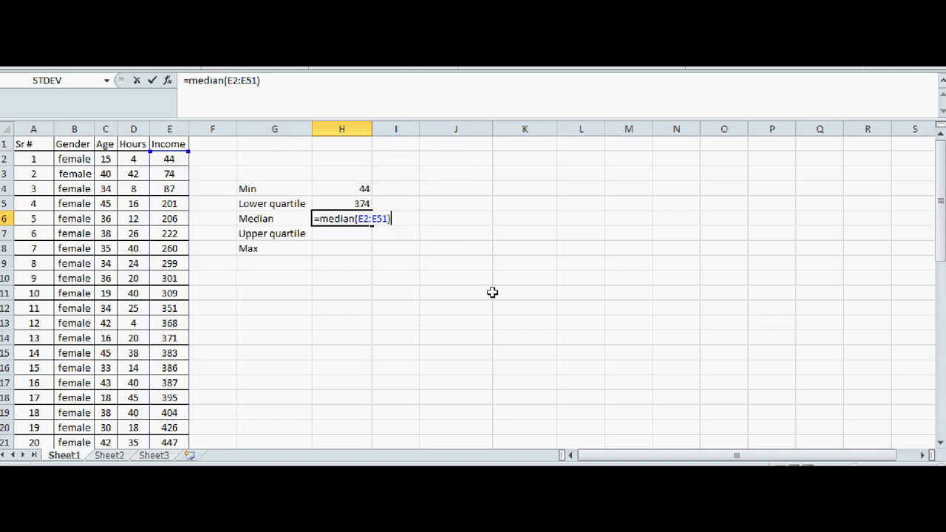
key(Return)
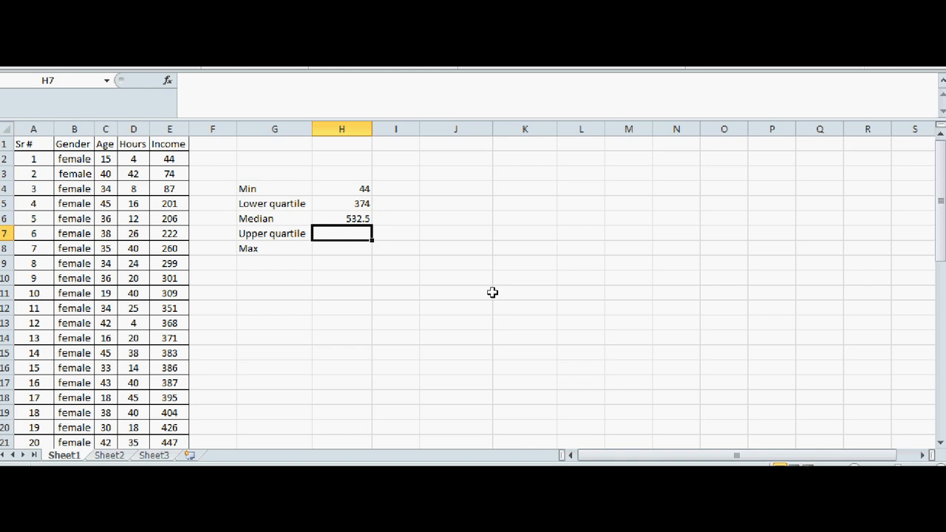
scroll(down, 3)
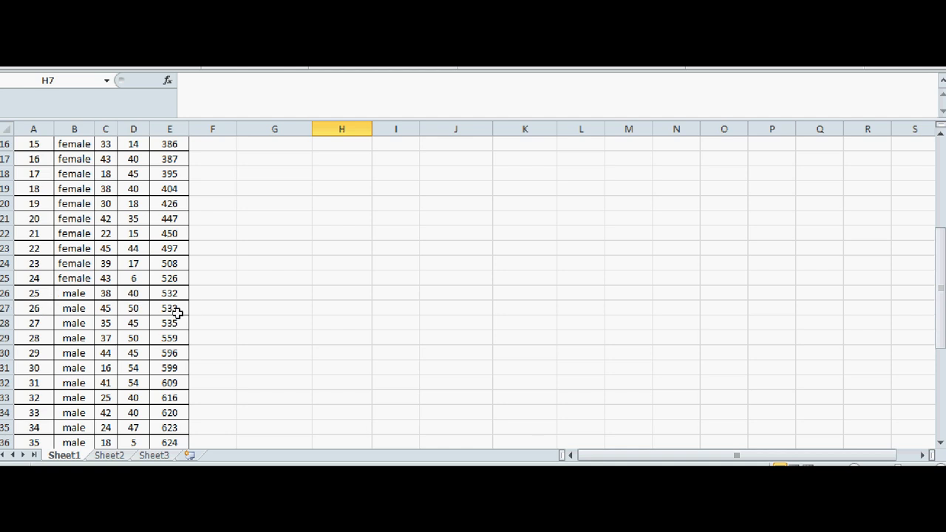
scroll(up, 3)
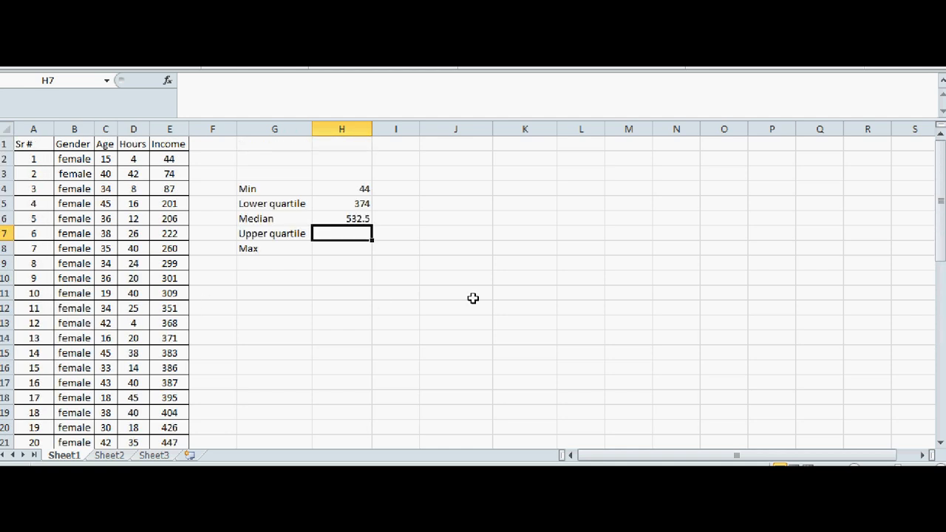
Enter =QUARTILE(E2:E51,3) in H7, returning the upper quartile 711.75.
text(=)
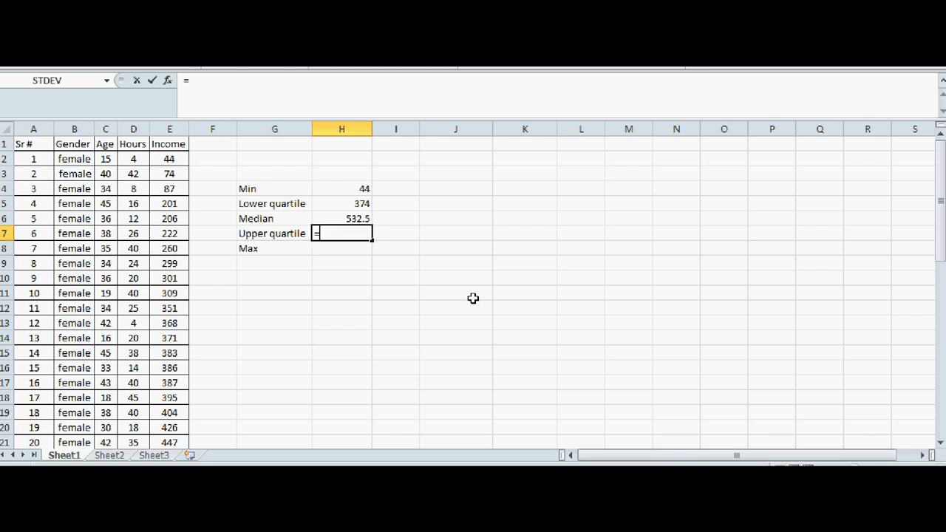
text(quar)
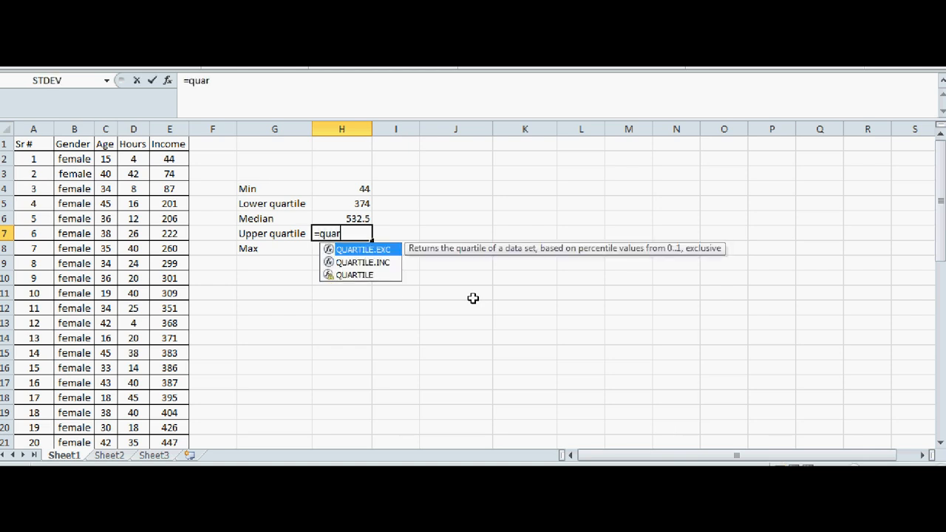
text(tile(E2:E8)
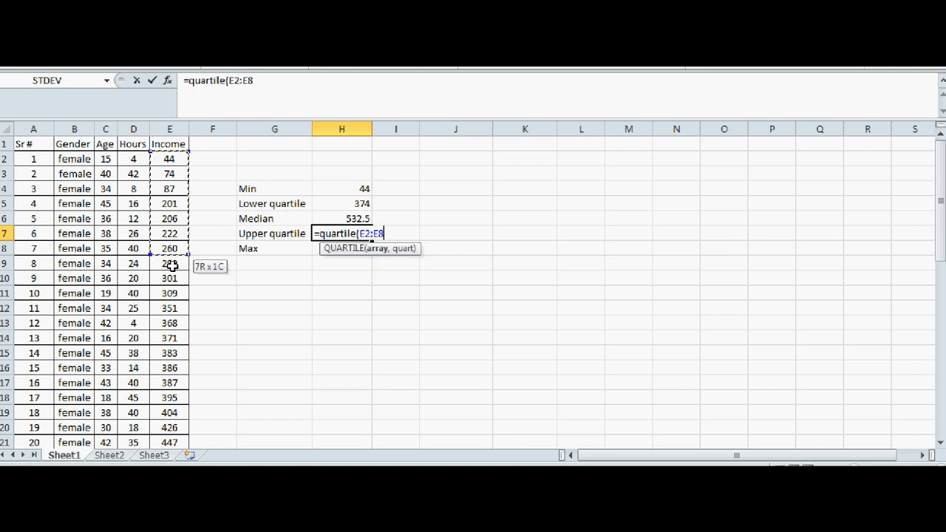
drag(169, 264, 169, 444)
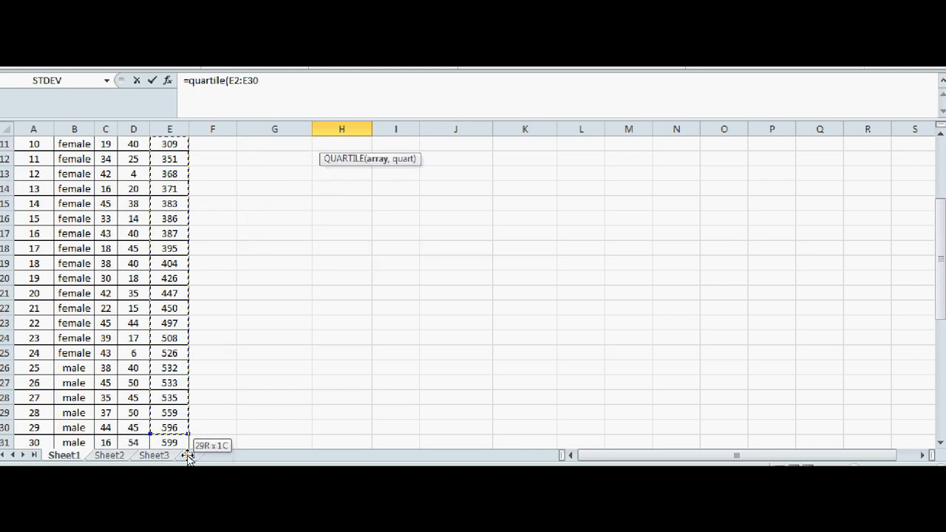
drag(189, 432, 189, 458)
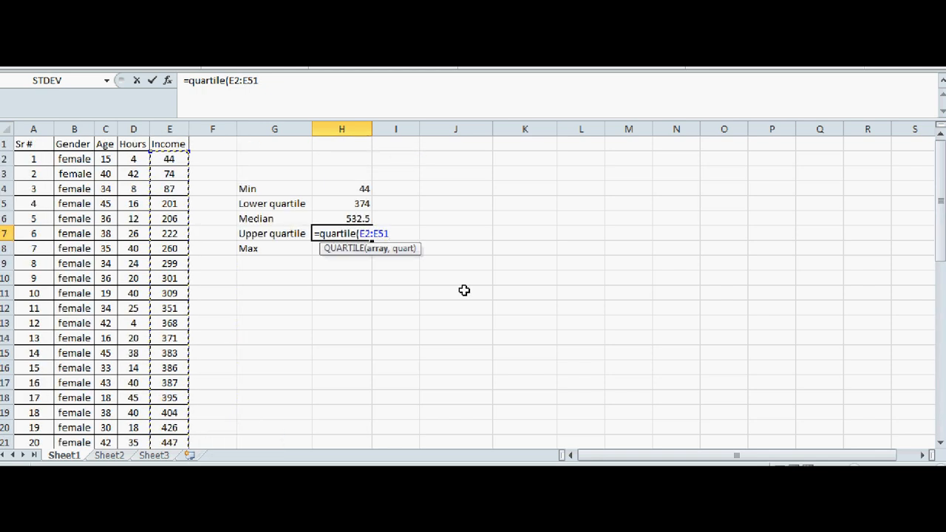
text(,)
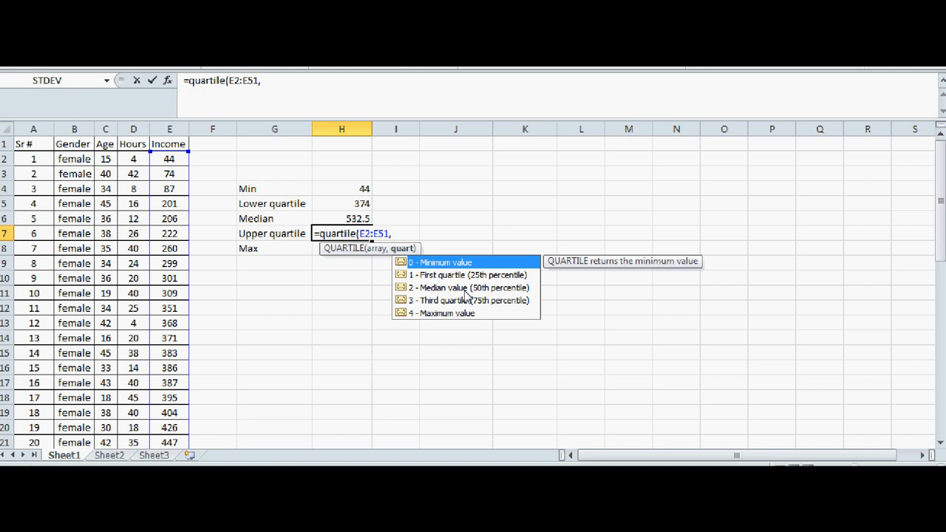
text(3)
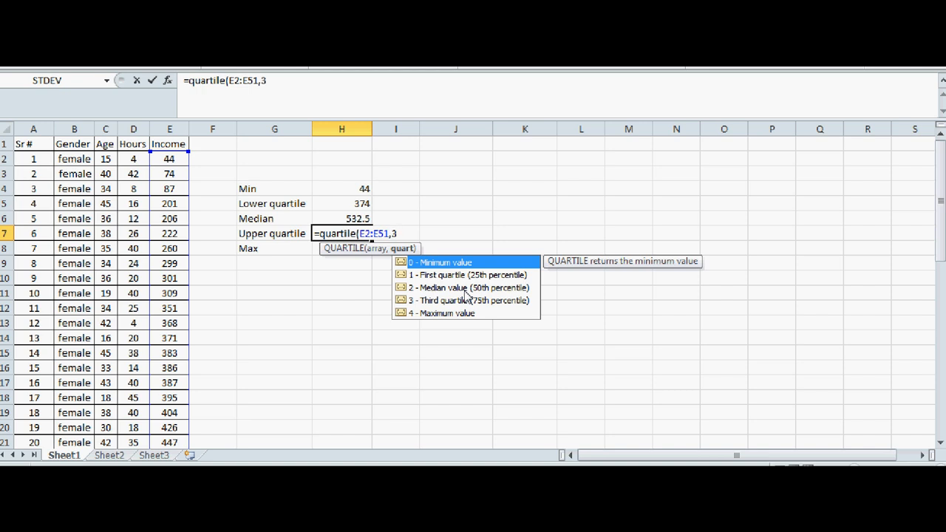
key(Return)
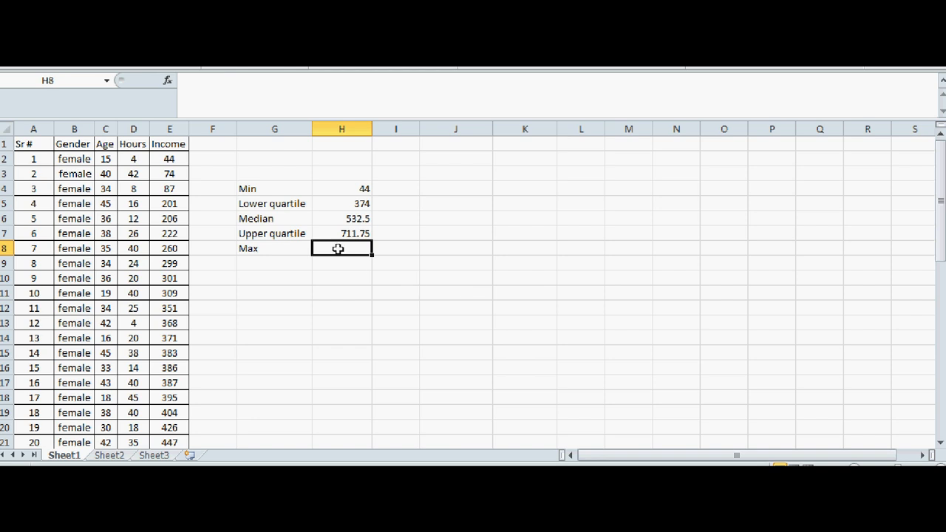
Enter =MAX(E2:E51) in H8, returning the maximum income 1724.
text(=max)
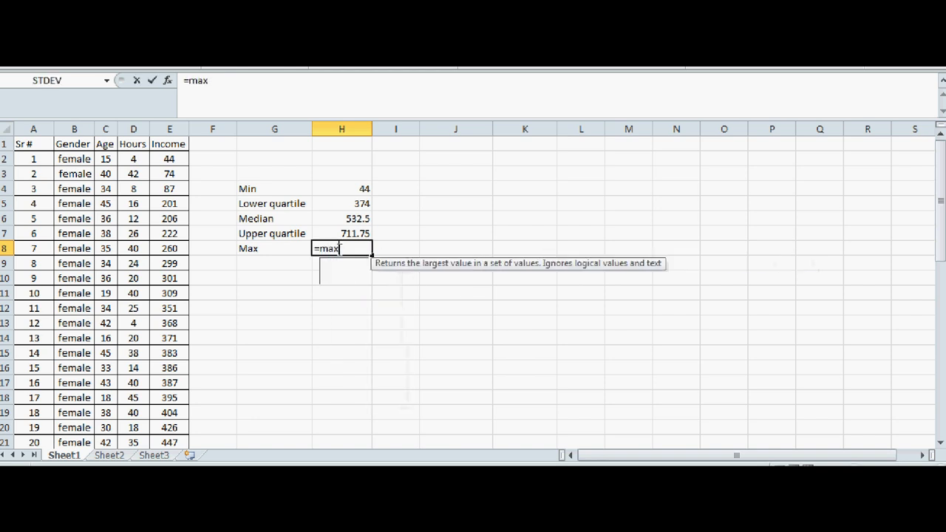
text((E2:E51)
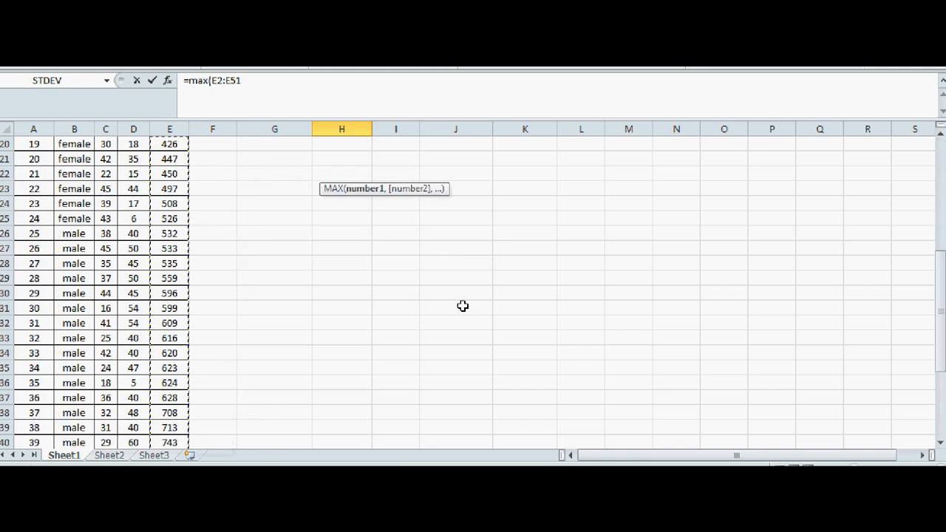
scroll(up, 3)
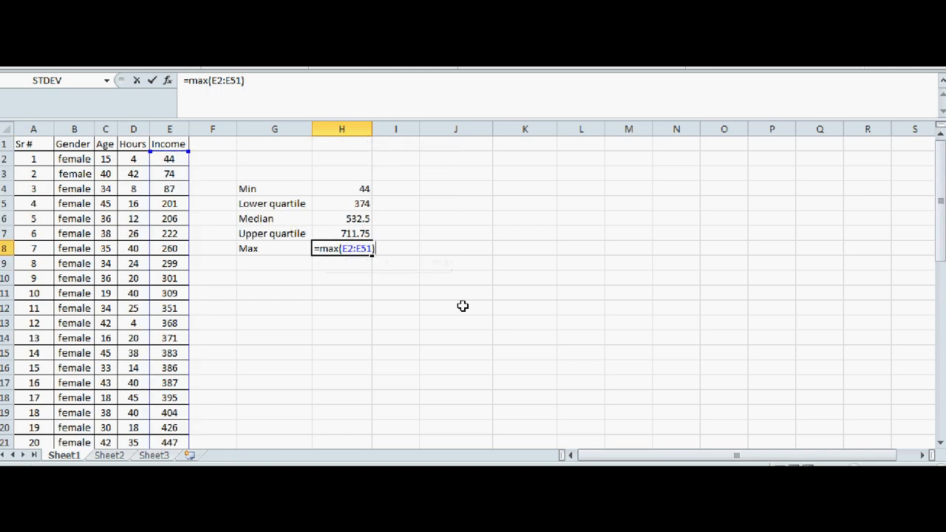
key(Return)
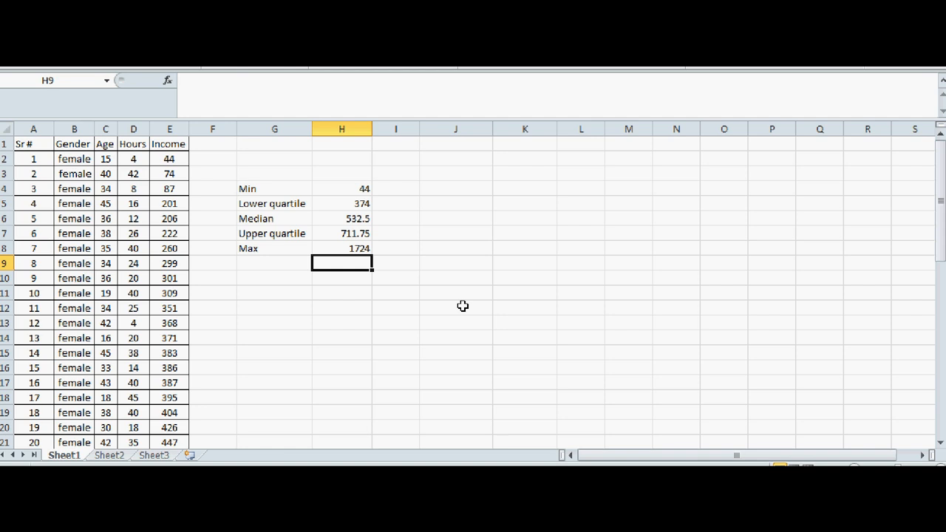
mouse_move(560, 232)
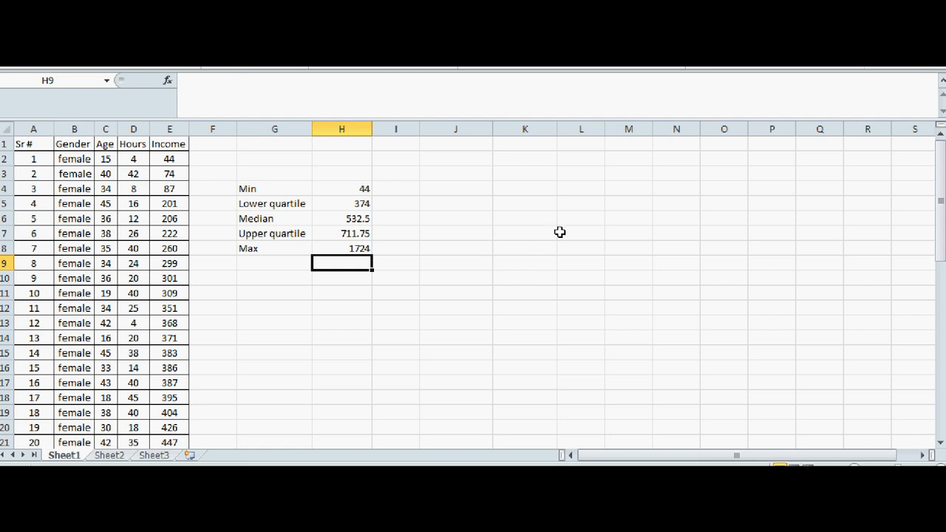
mouse_move(239, 214)
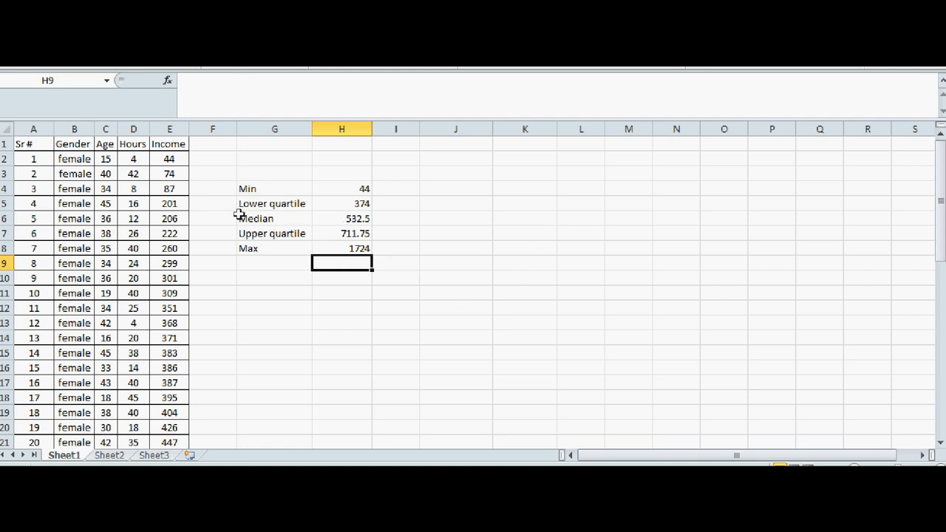
mouse_move(298, 245)
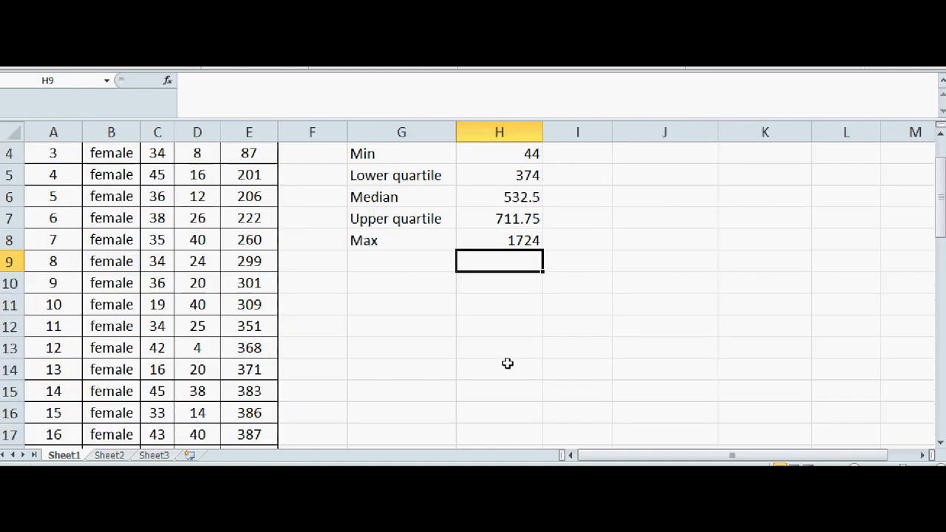
scroll(up, 3)
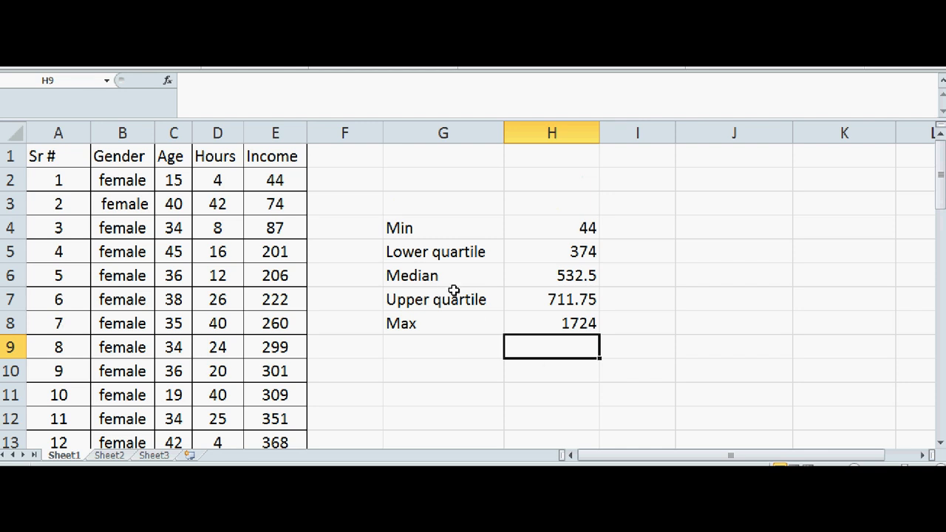
mouse_move(288, 204)
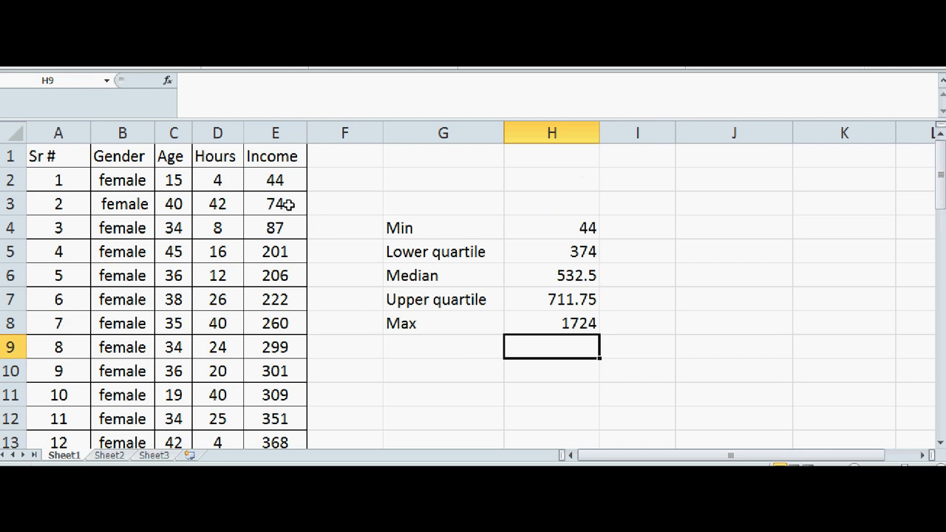
mouse_move(710, 309)
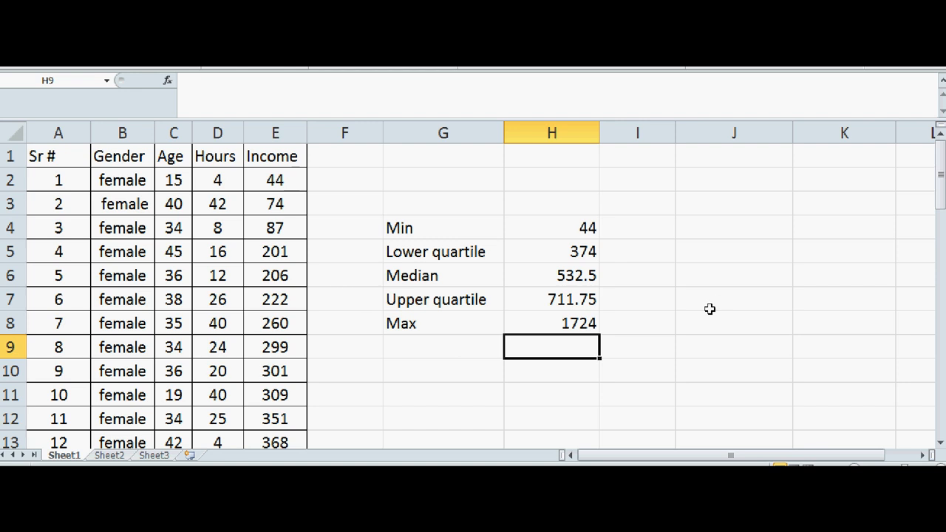
scroll(down, 3)
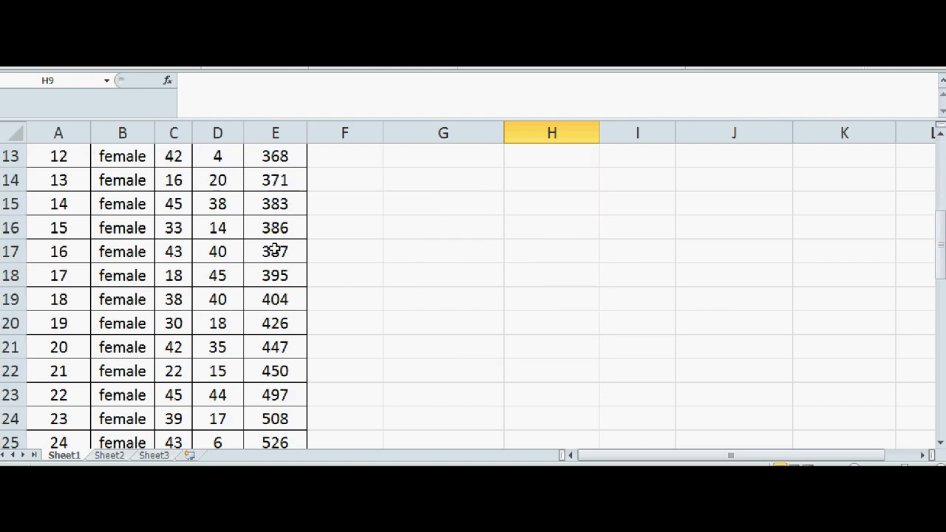
scroll(up, 3)
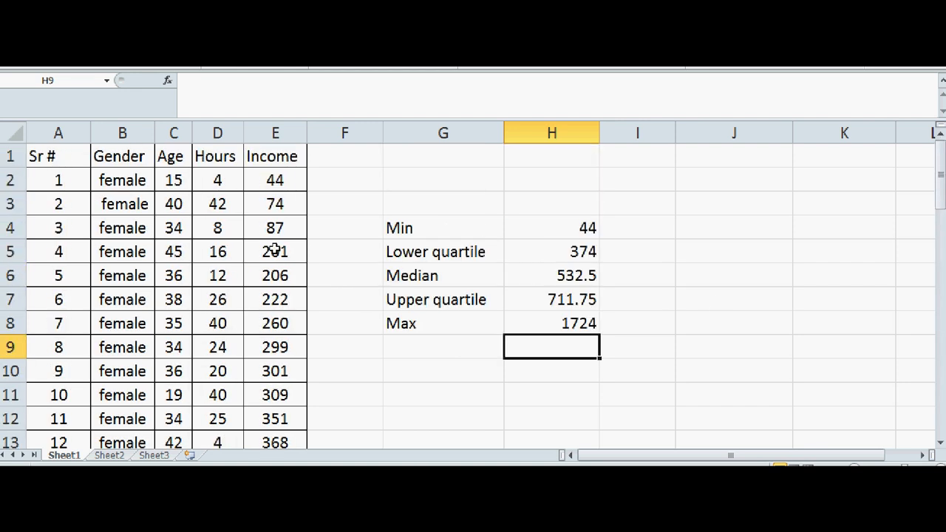
mouse_move(595, 287)
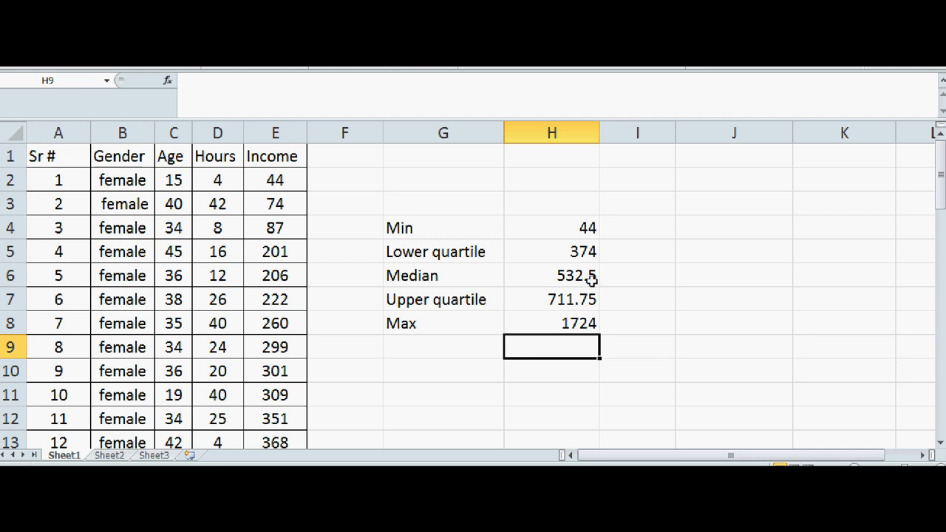
mouse_move(668, 301)
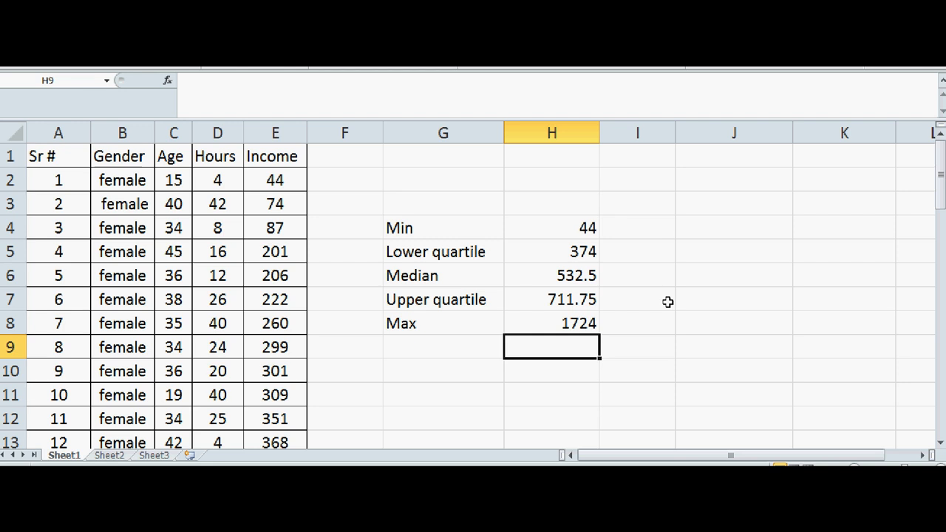
mouse_move(421, 310)
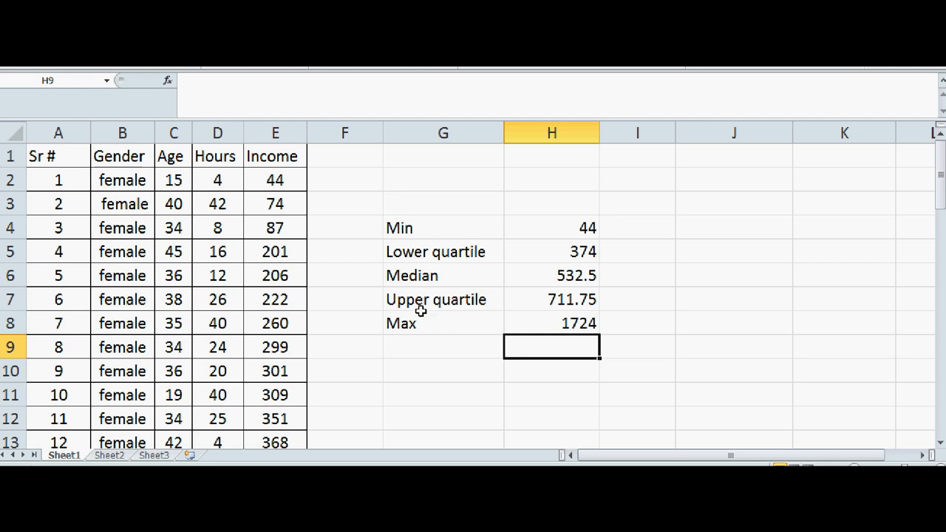
mouse_move(322, 195)
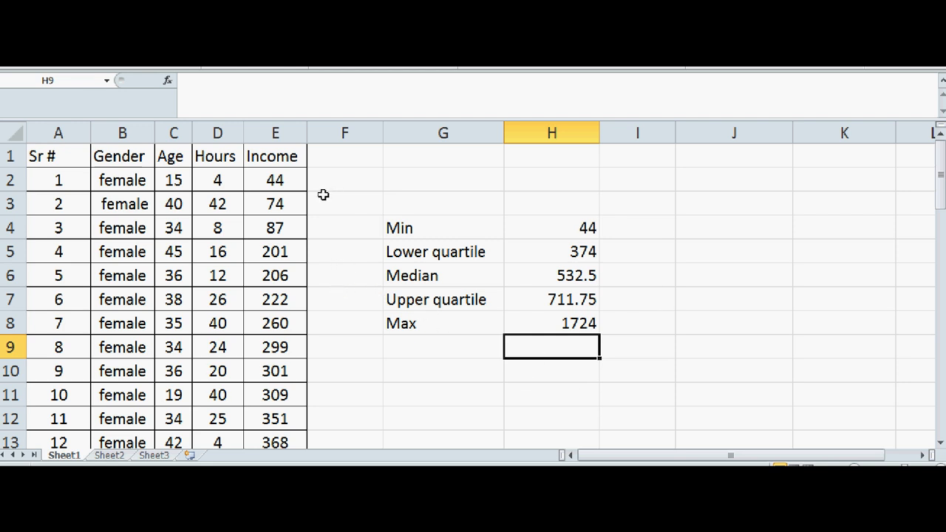
mouse_move(437, 286)
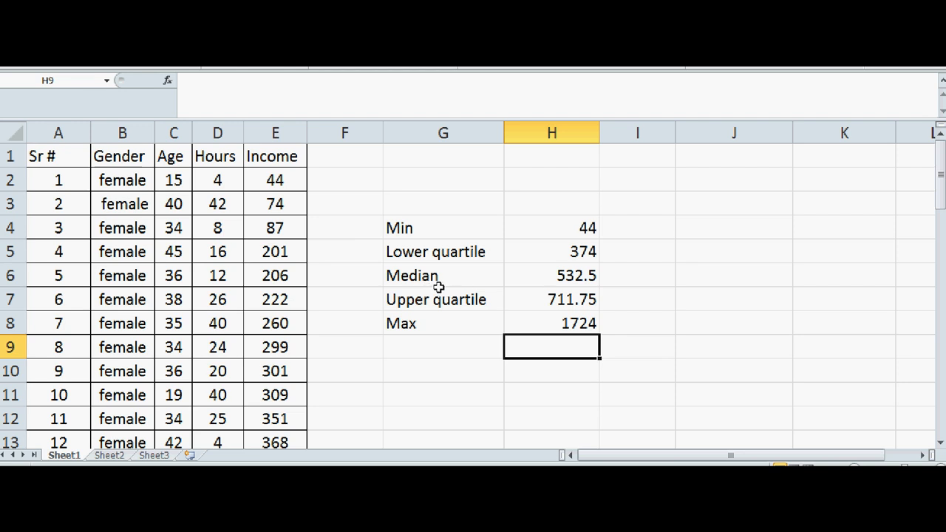
mouse_move(307, 287)
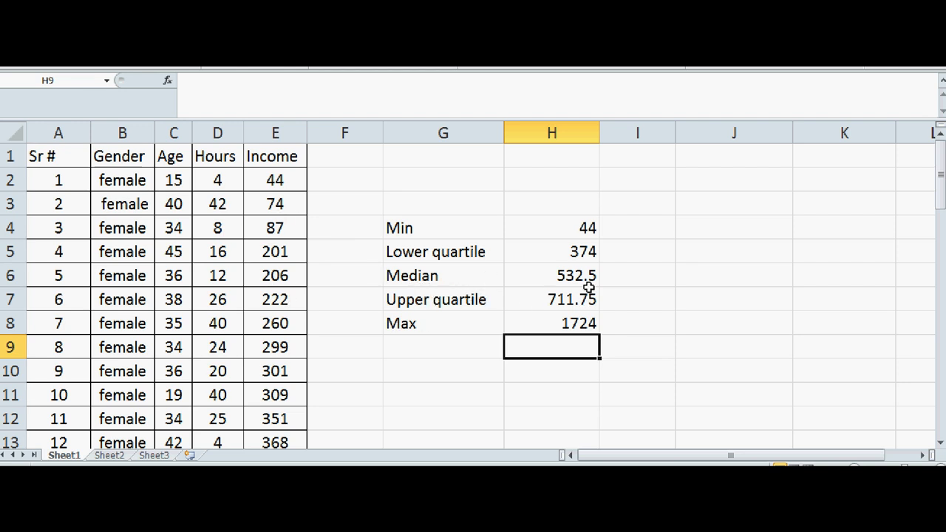
mouse_move(611, 276)
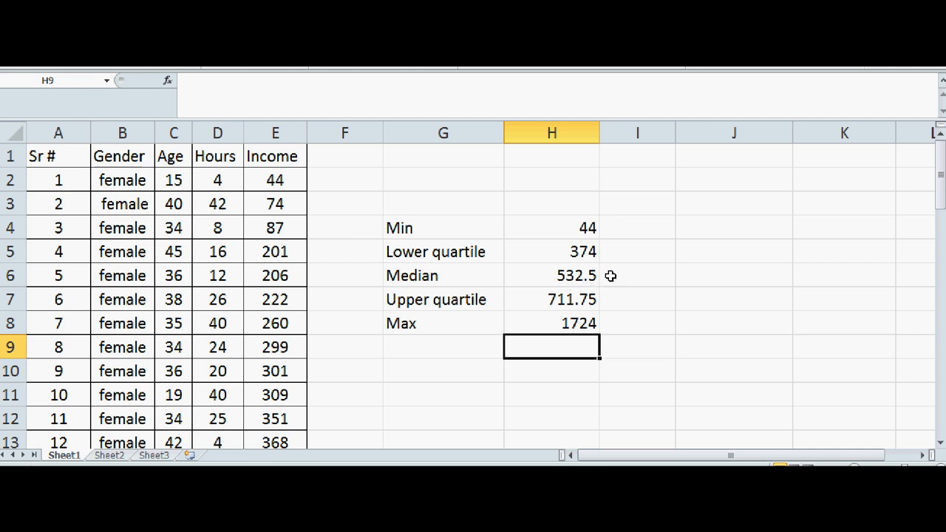
mouse_move(565, 340)
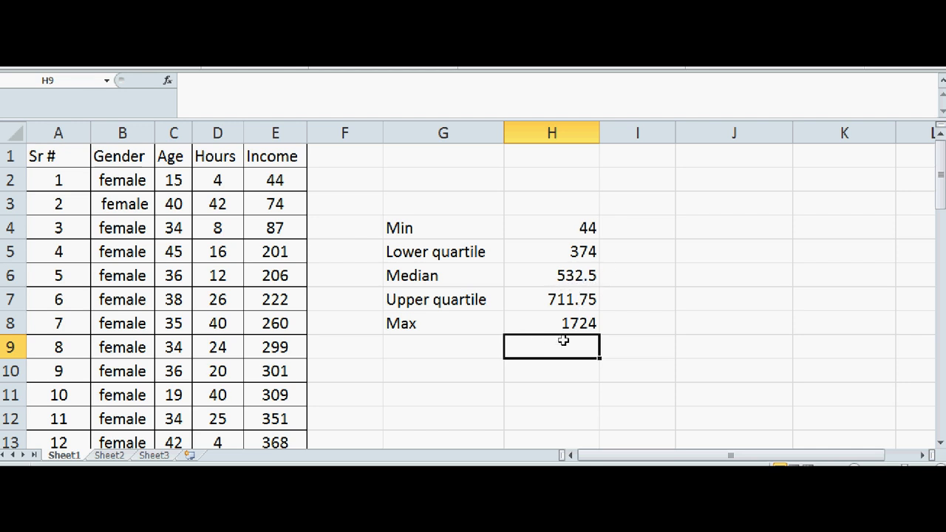
mouse_move(761, 296)
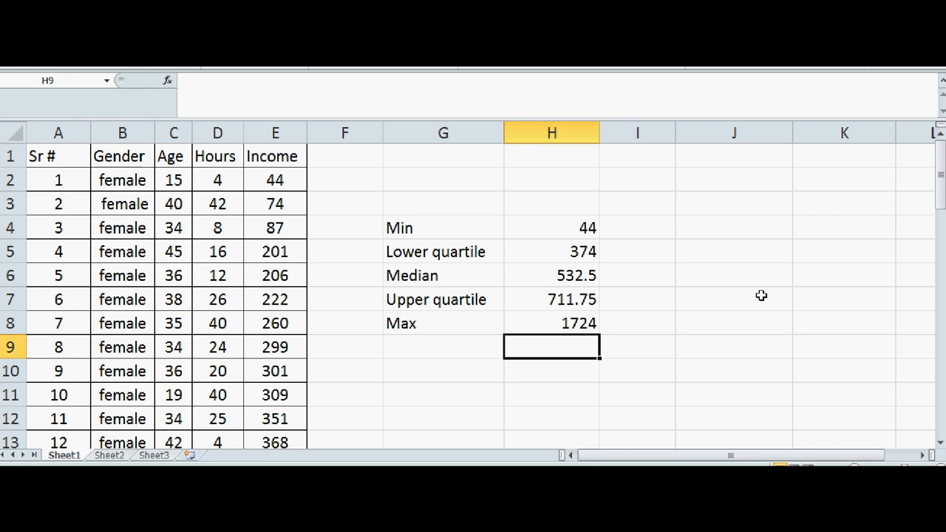